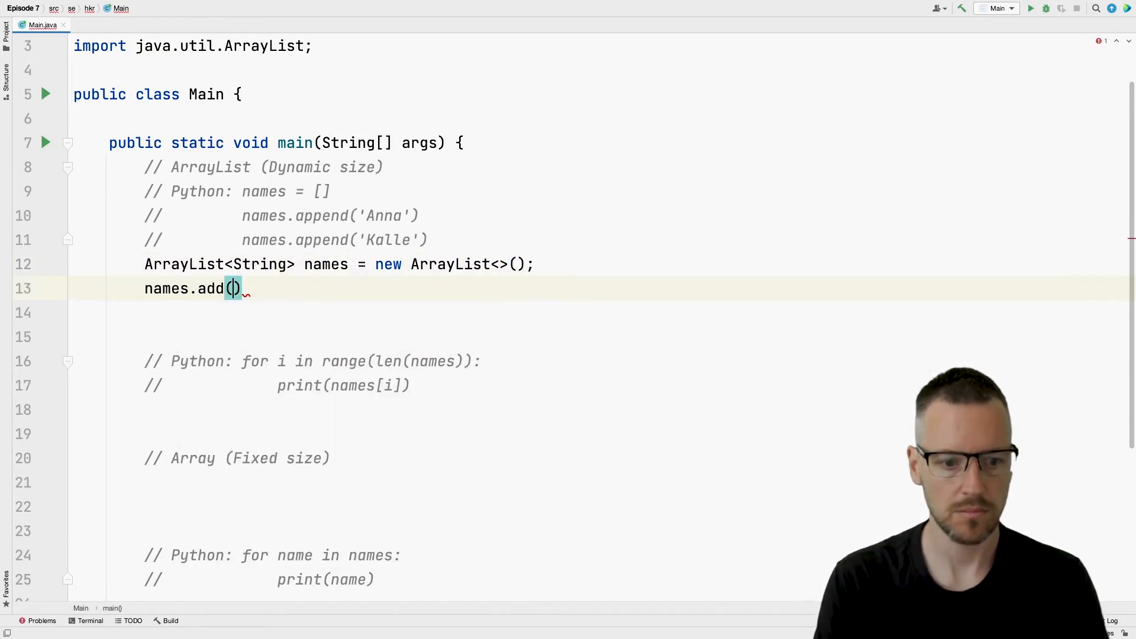
- Complete the names.add("Anna"); statement in Main.java
text("Anna");)
text(names.add("Kalle");)
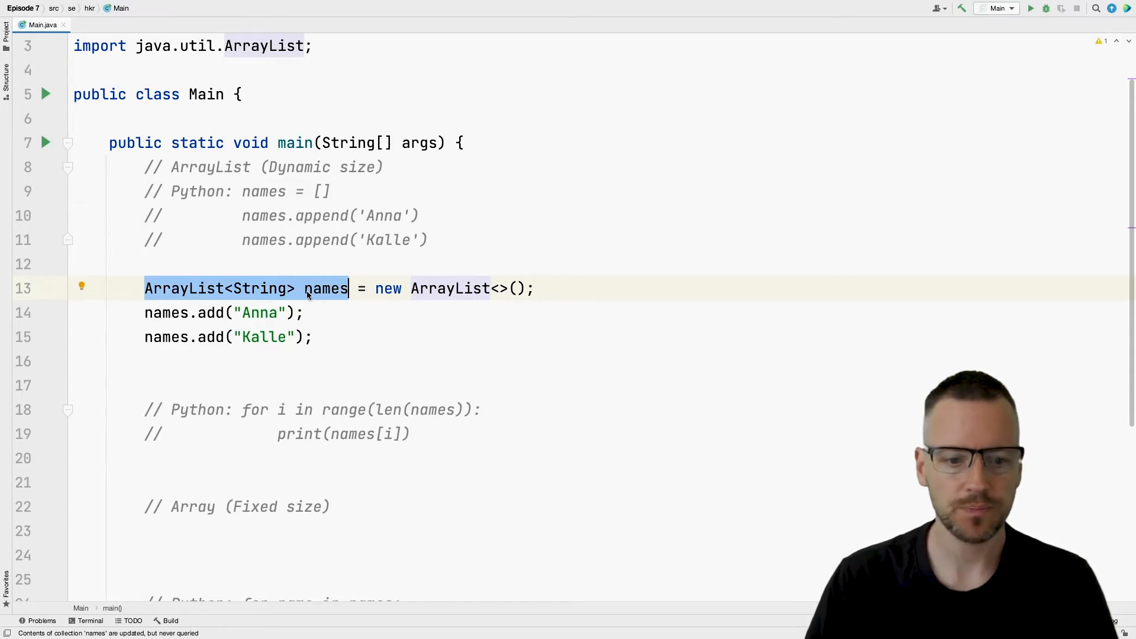
click(313, 288)
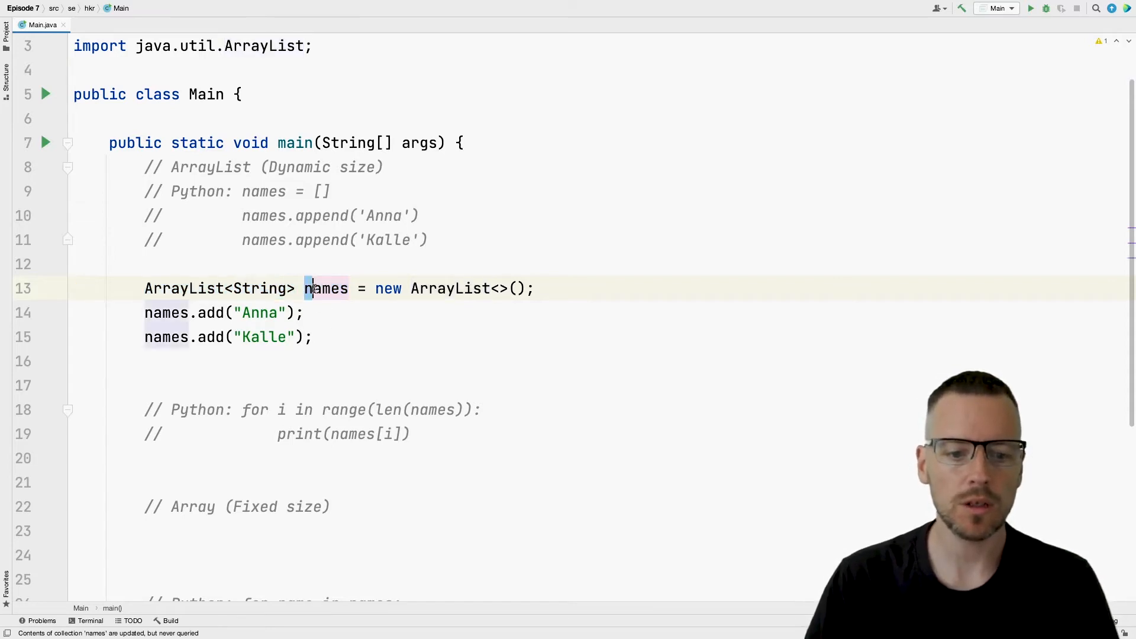
double_click(325, 289)
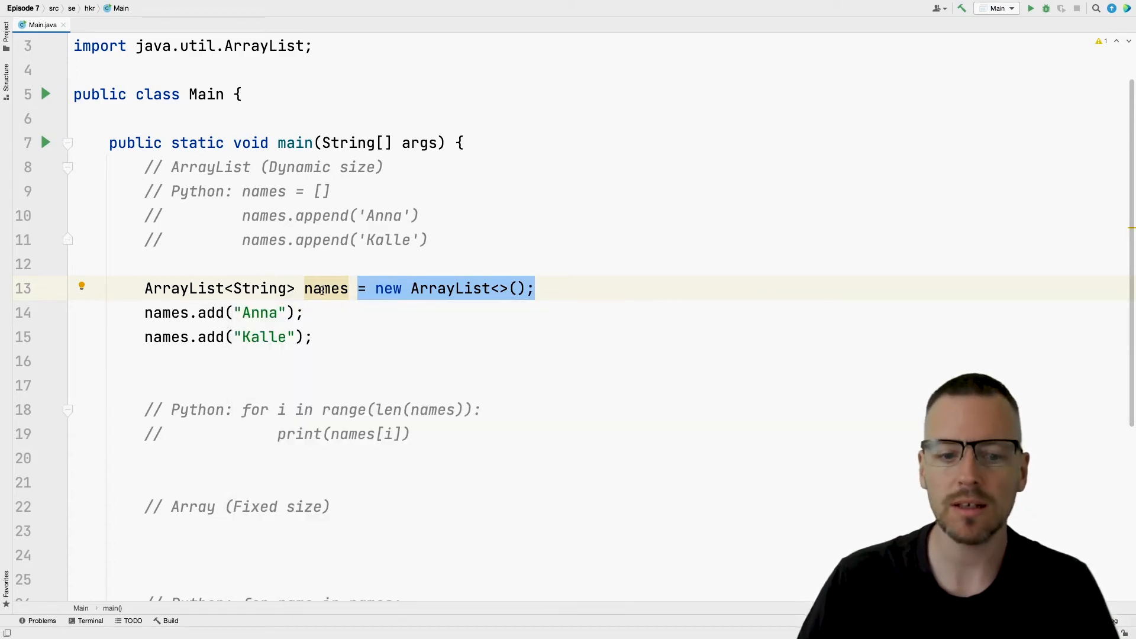
mouse_move(325, 288)
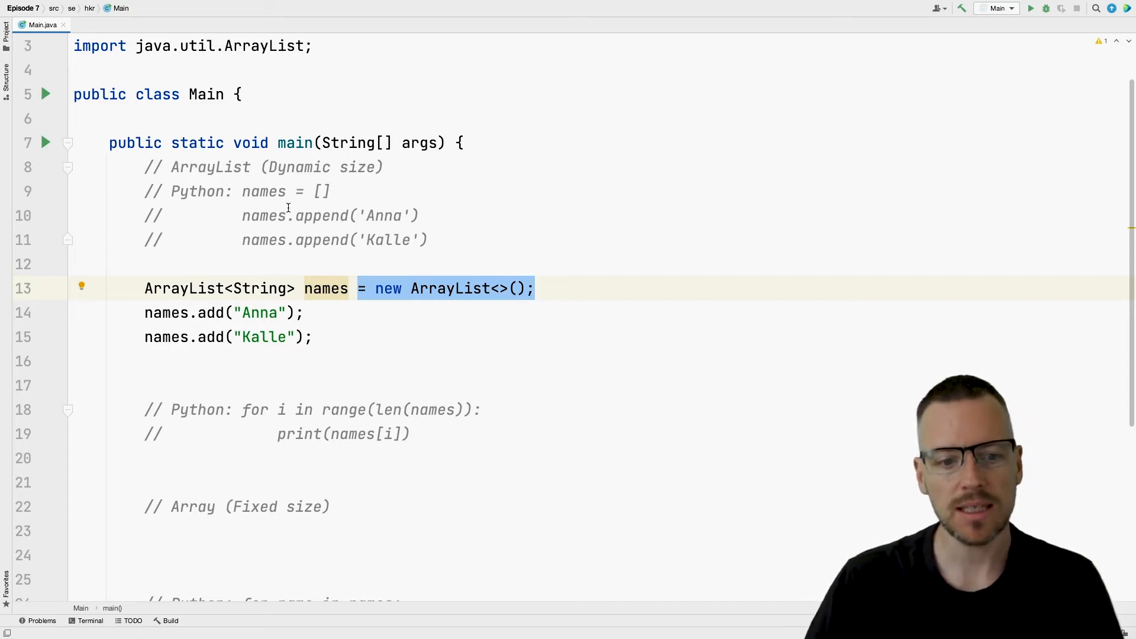
mouse_move(307, 203)
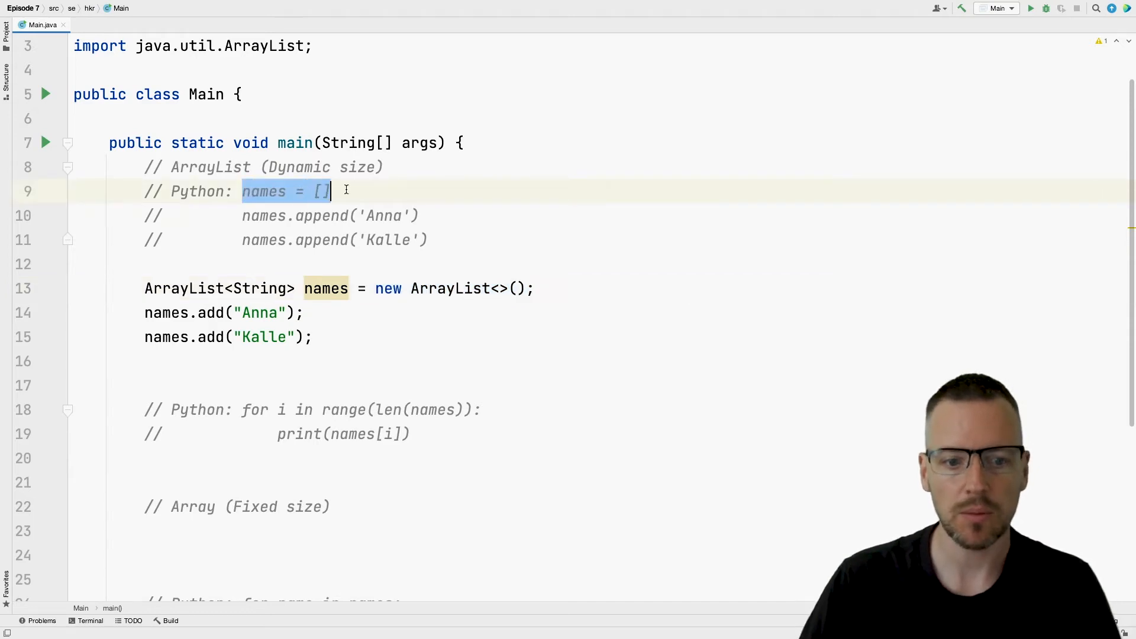
click(482, 288)
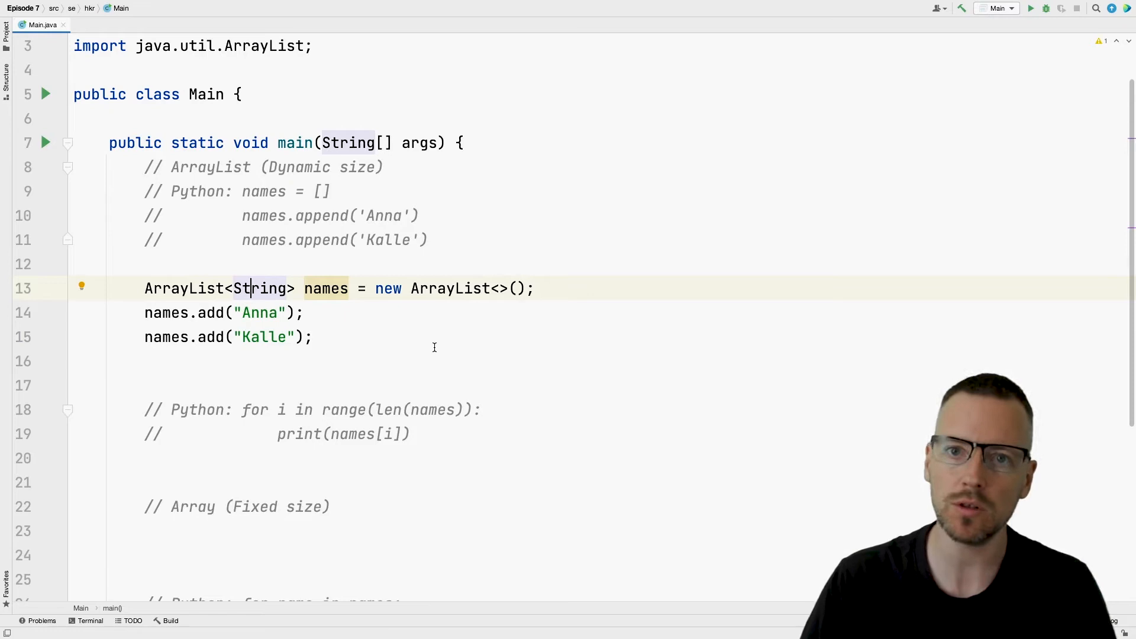
mouse_move(330, 321)
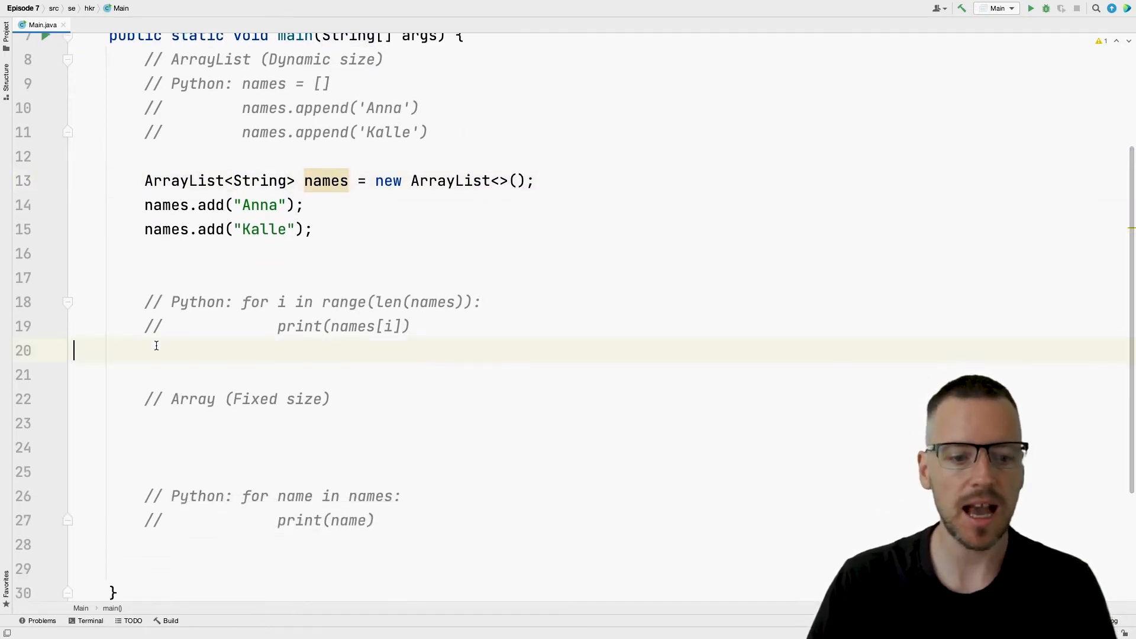
mouse_move(679, 351)
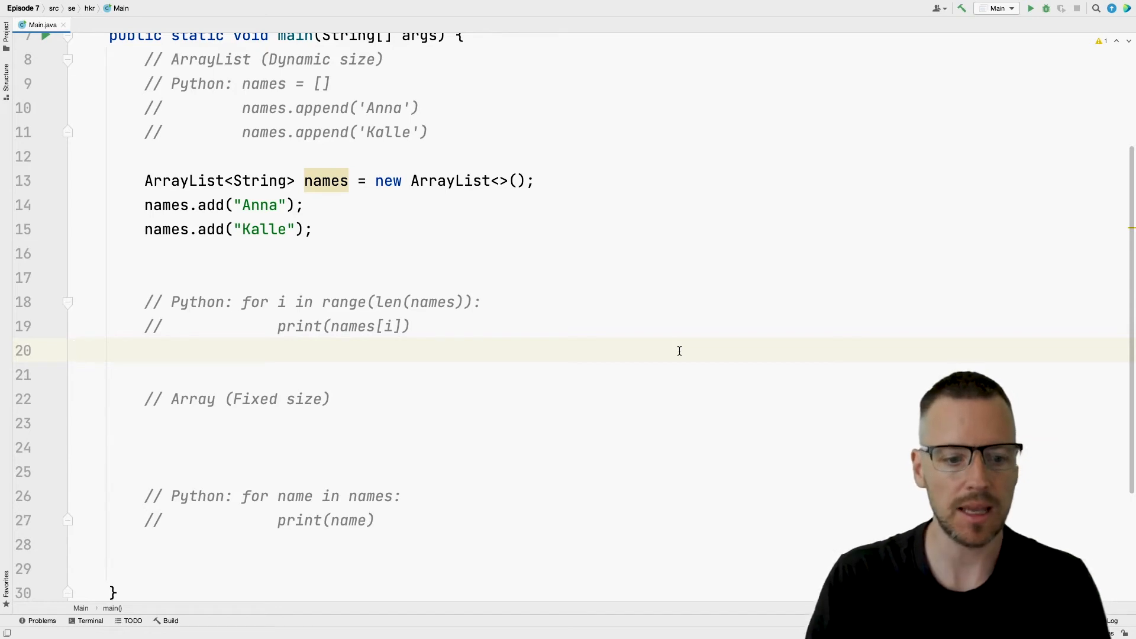
- Write the indexed for loop over names that prints names.get(i)
text(for (int i = 0; i < names.size(); i++) {)
text(System.out.println(names.get(i));)
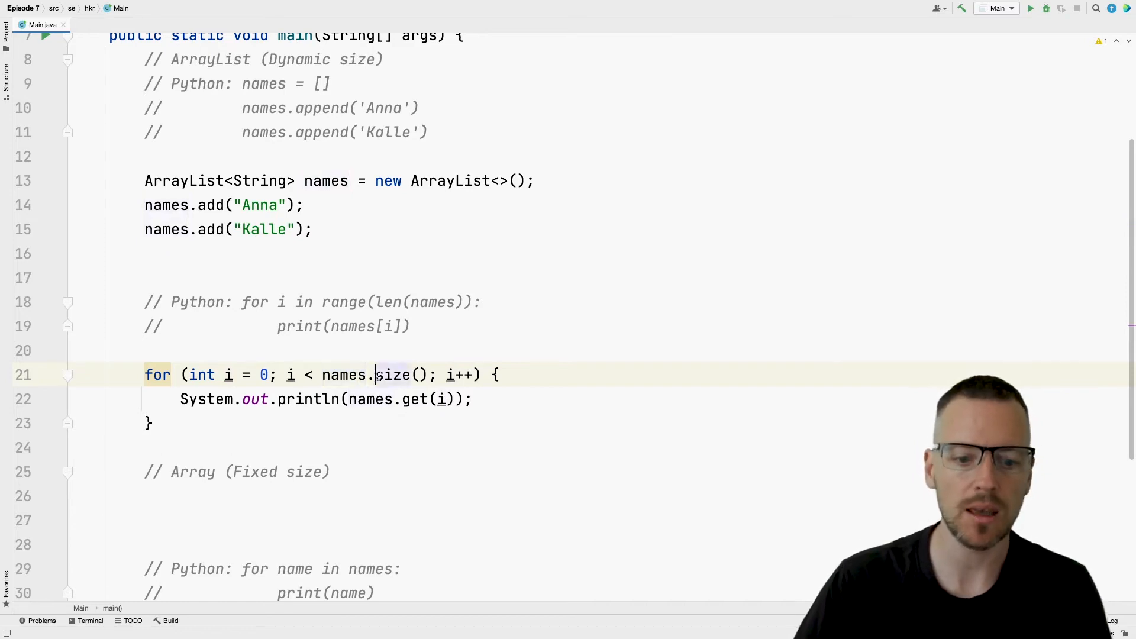
double_click(391, 375)
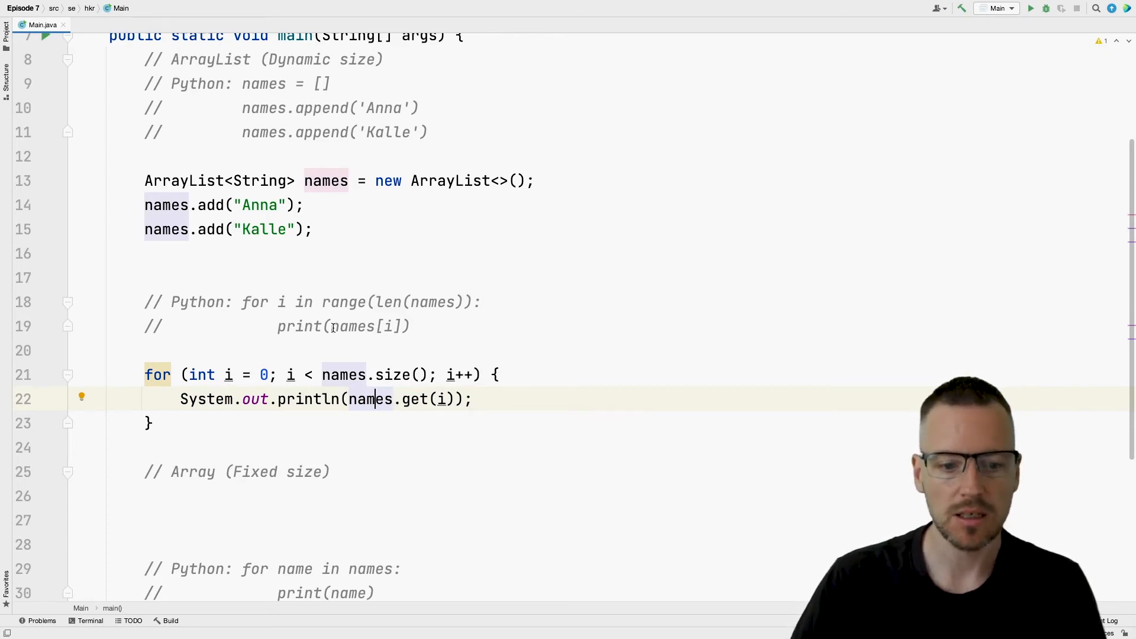
double_click(355, 326)
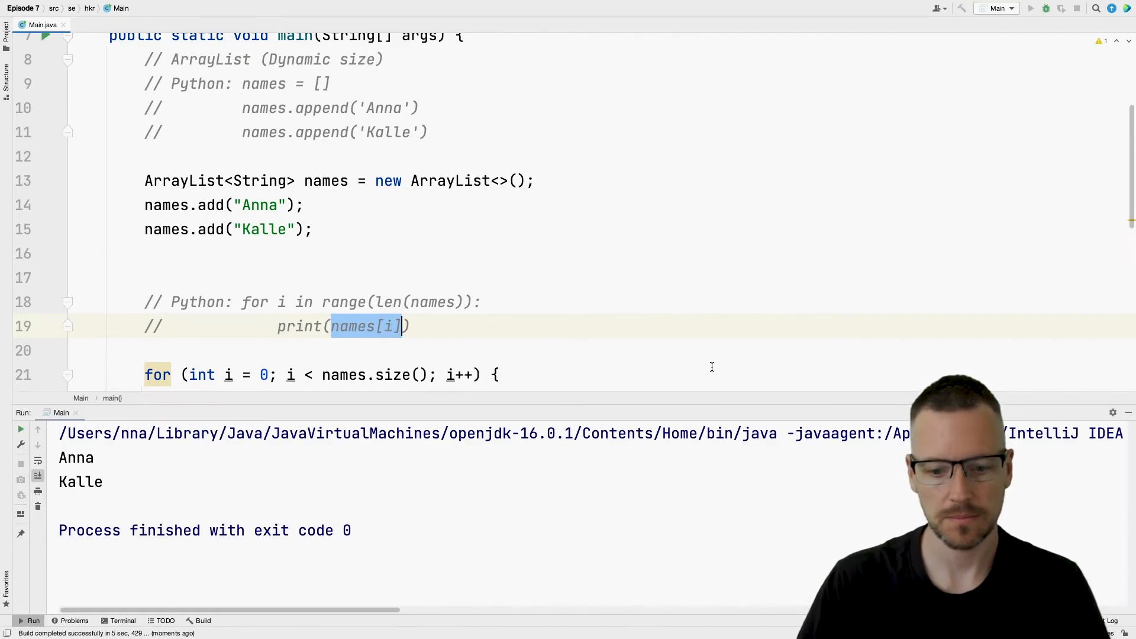
mouse_move(547, 316)
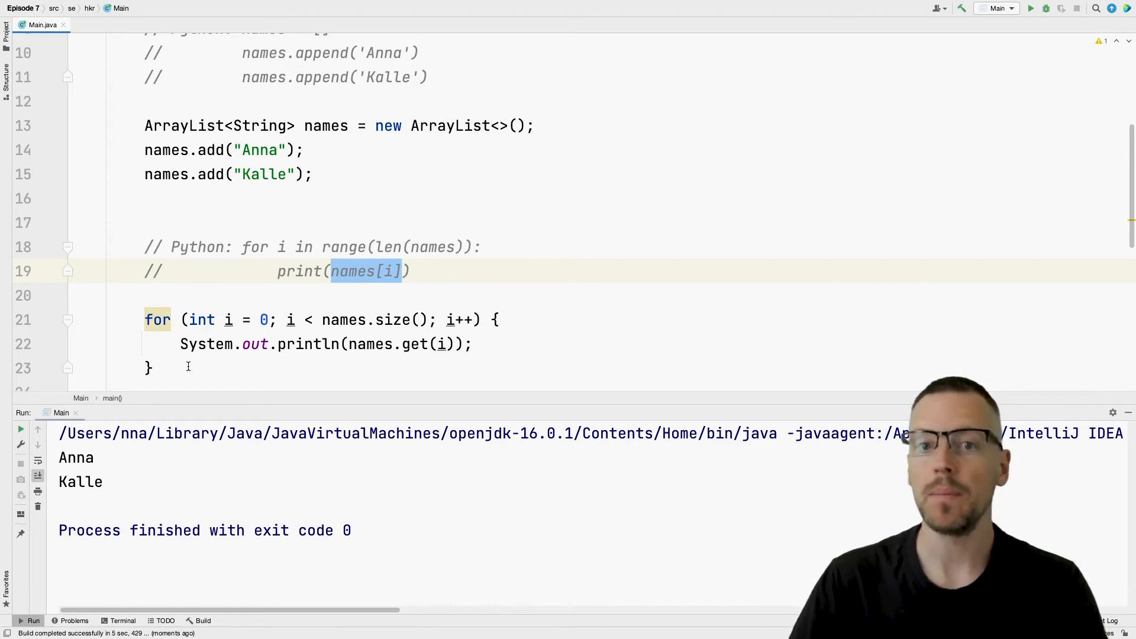
- Start a names.add("Max") statement after the Kalle line
click(500, 174)
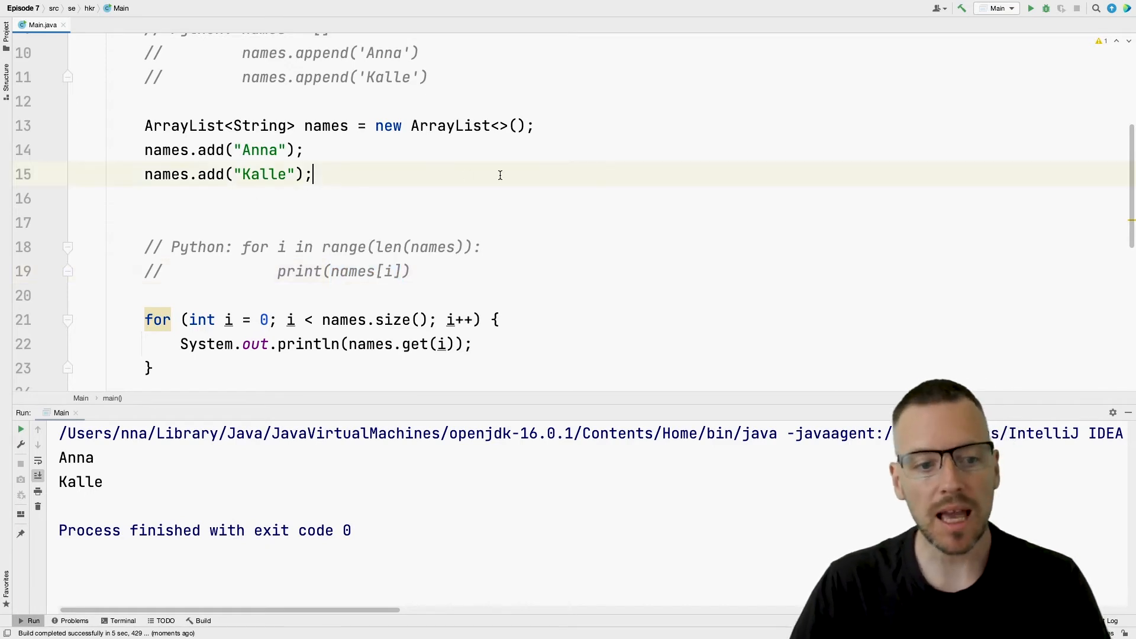
text(names.add("Max");)
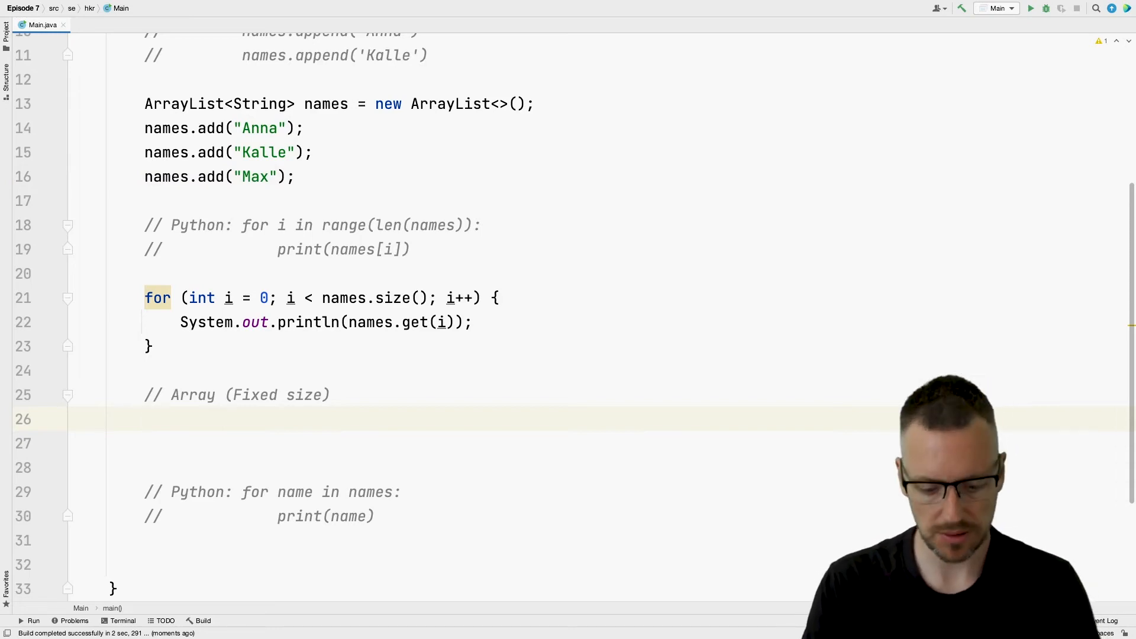
- Declare moreNames as a two-element array and assign "Anna" to index 0
text(int[] moreNames = new int[2];)
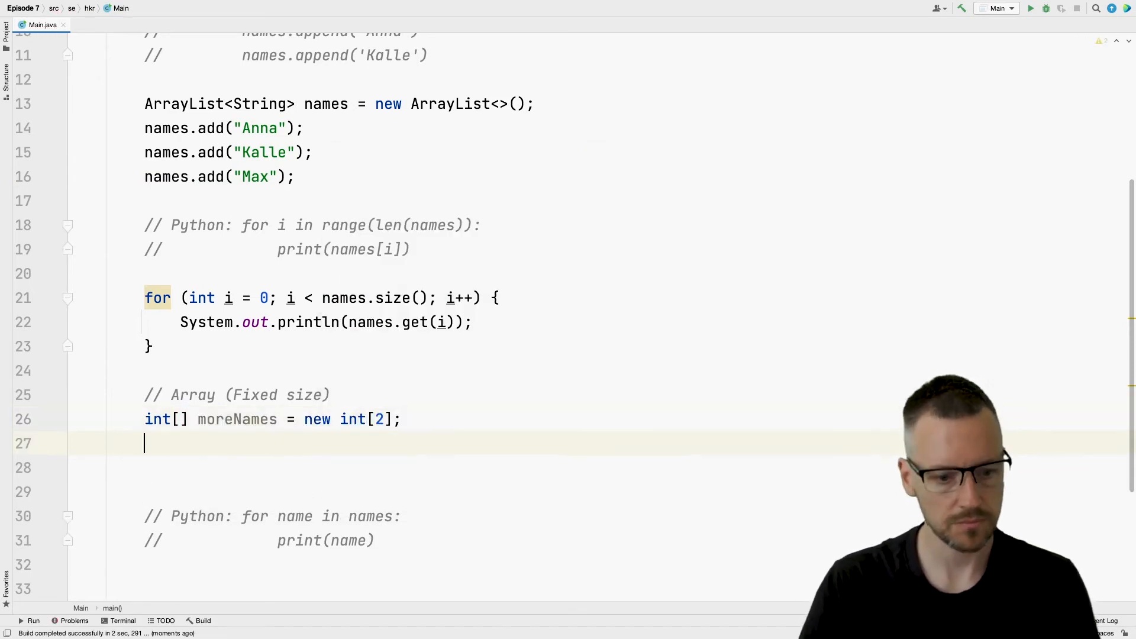
text(moreNames[0] = "Anna";)
click(469, 468)
text(moreNames[1] = "Kalle";)
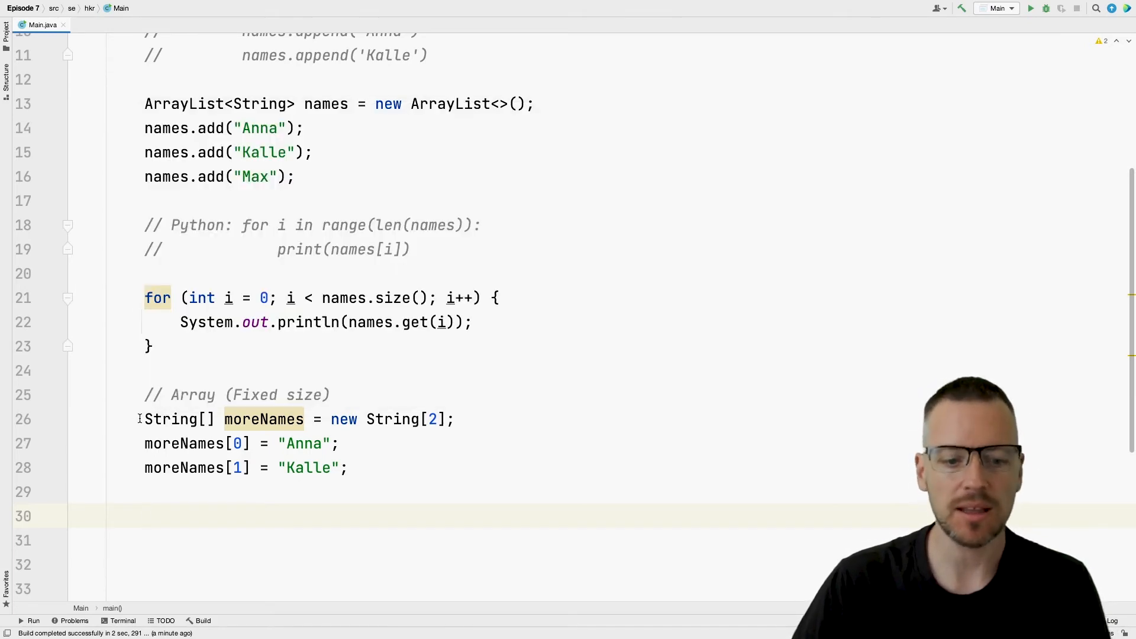
- Highlight the String[] type and size 2 in the moreNames declaration
click(148, 419)
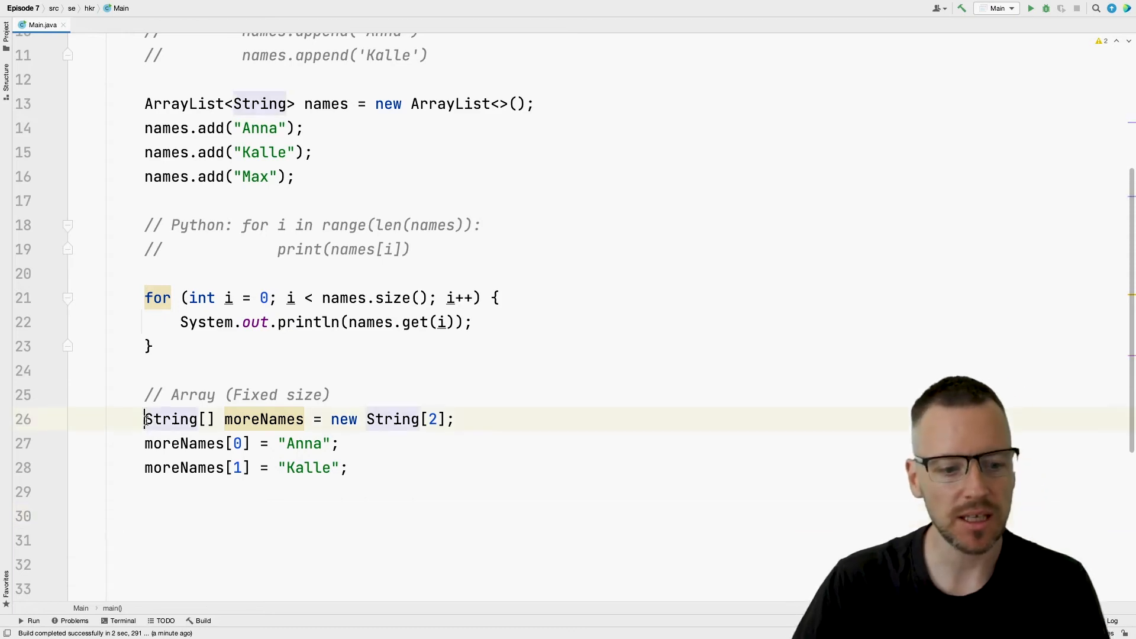
double_click(170, 419)
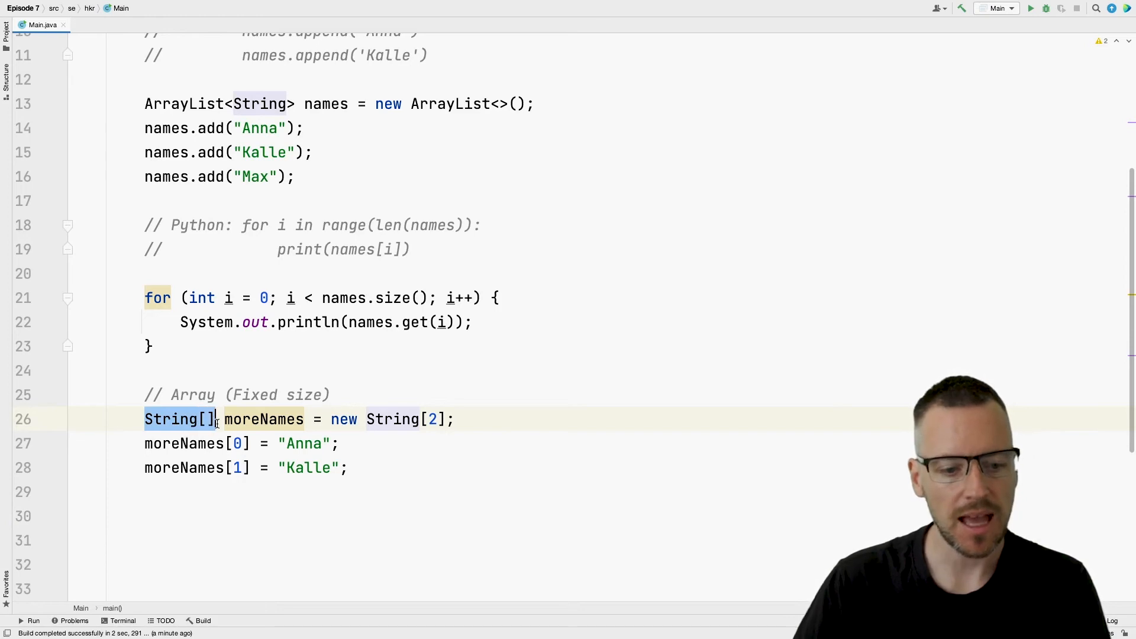
mouse_move(499, 332)
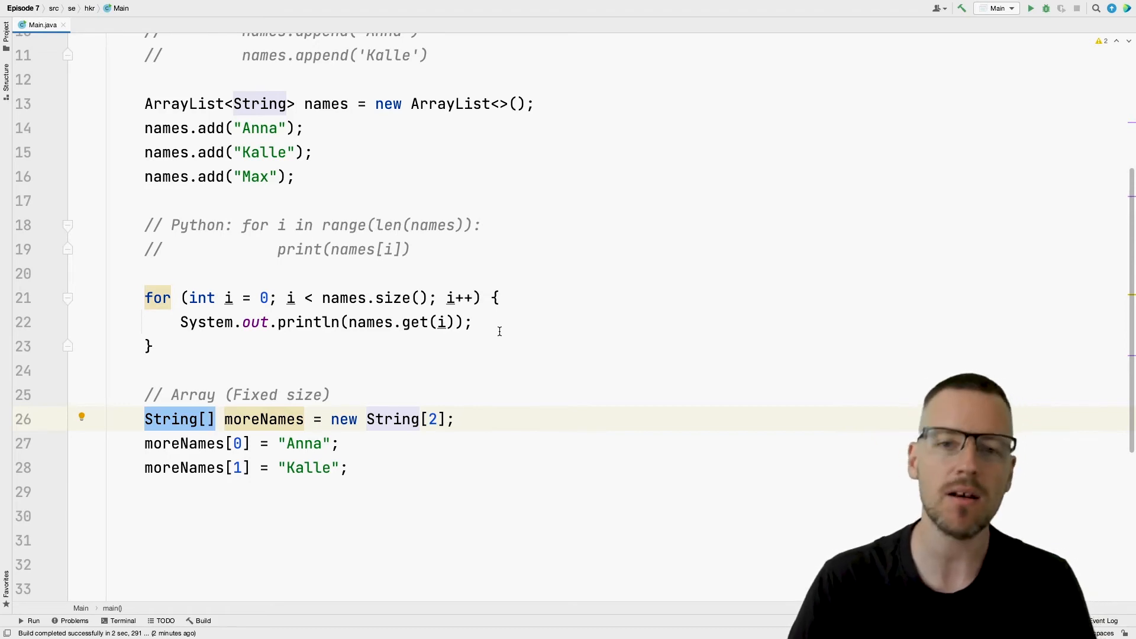
click(259, 420)
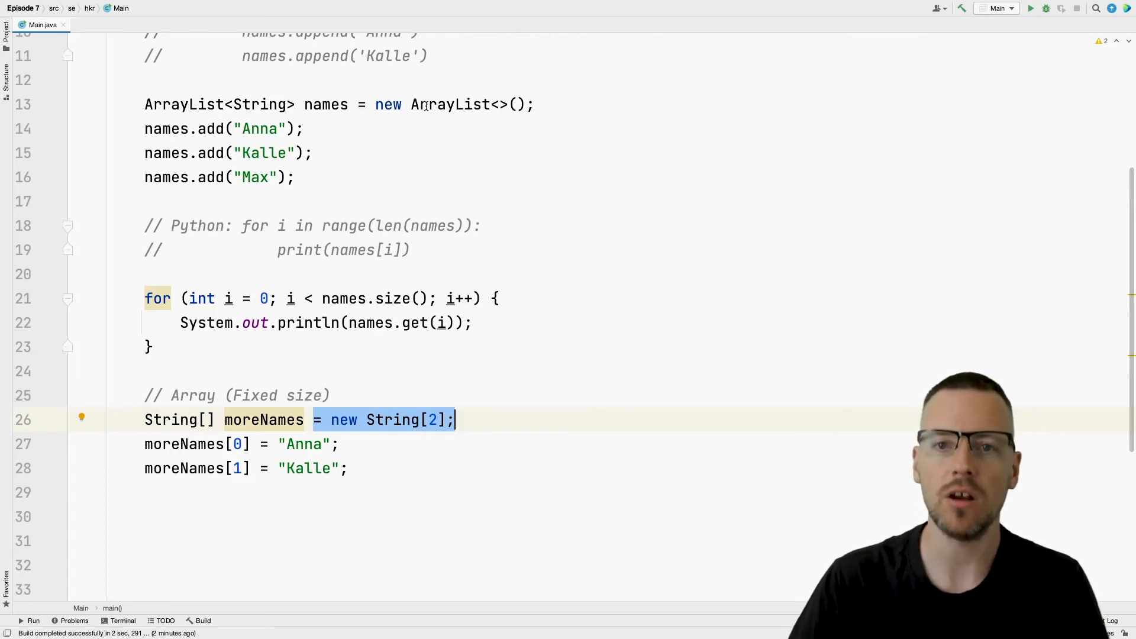
click(374, 420)
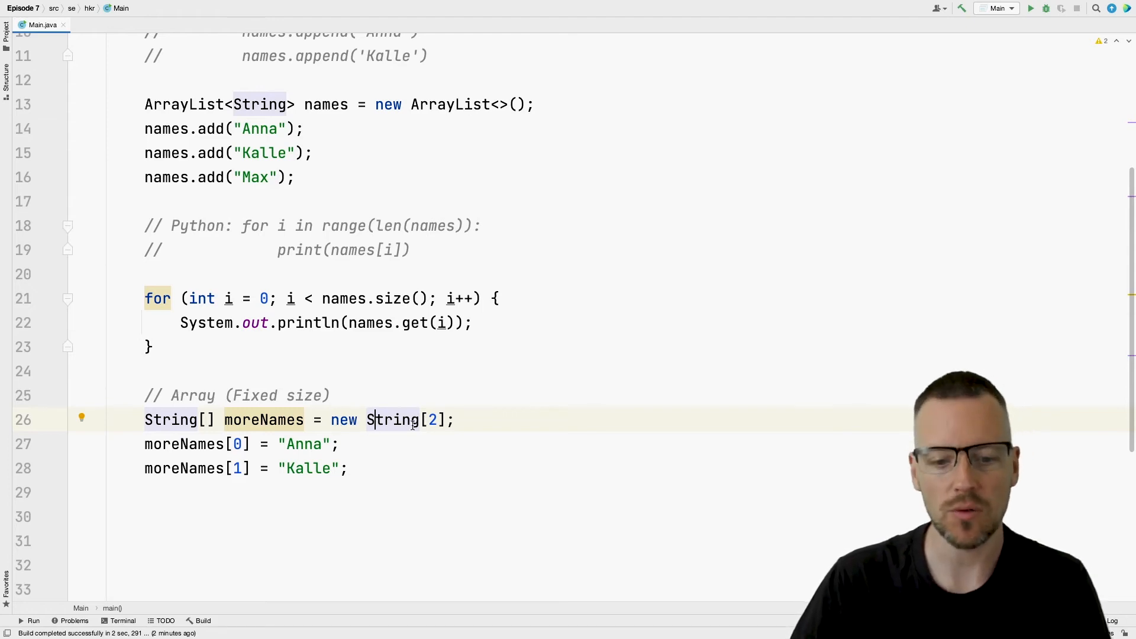
double_click(432, 419)
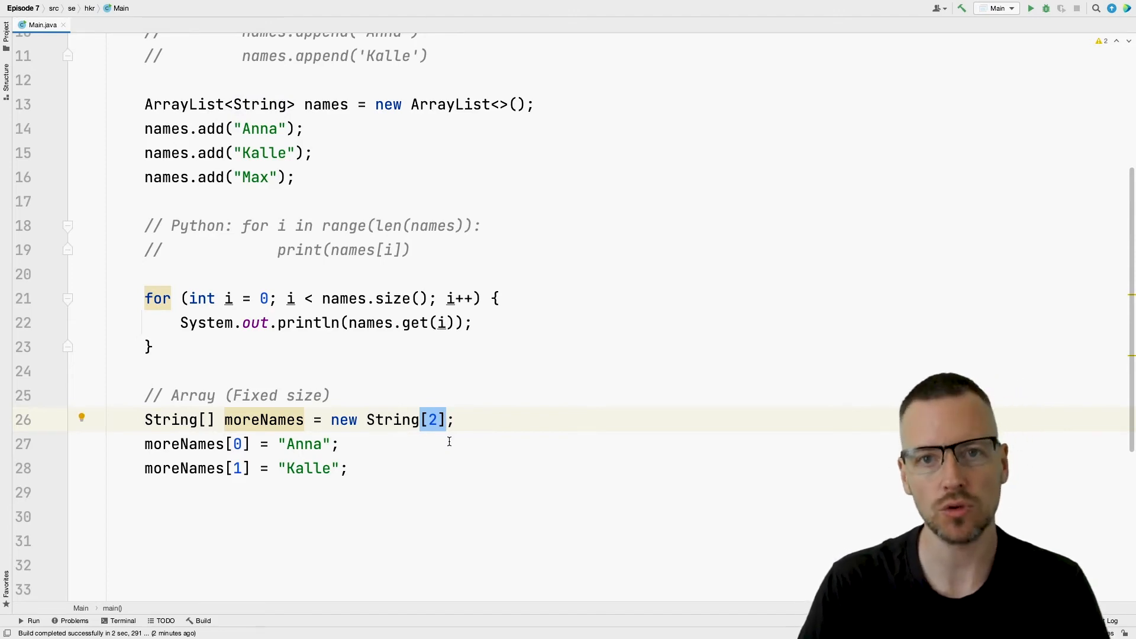
mouse_move(435, 426)
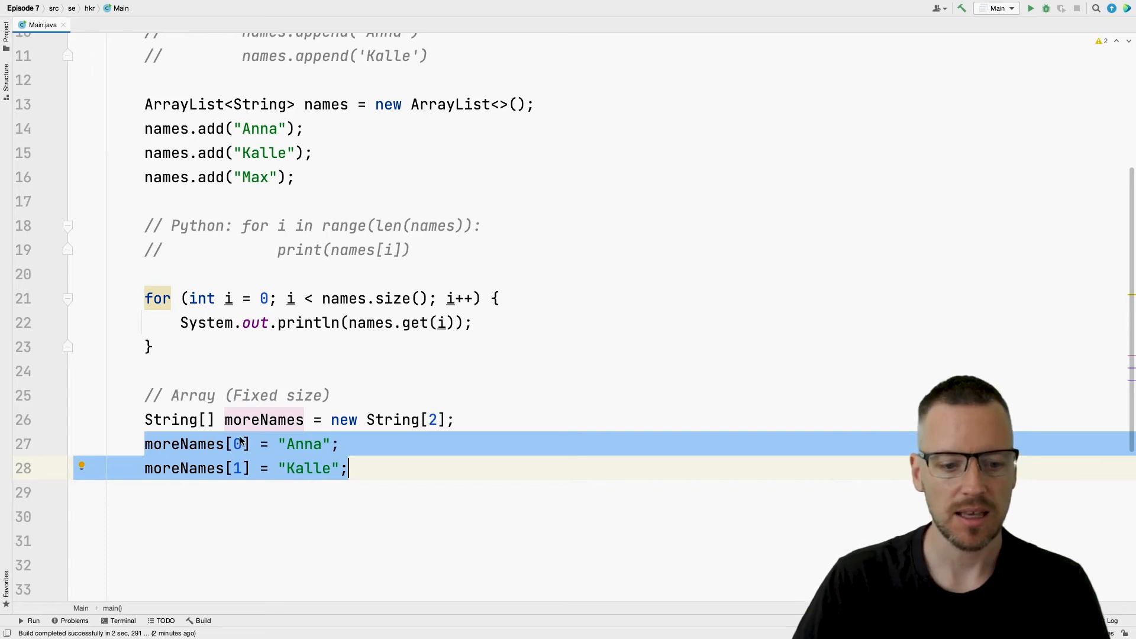
- Open a blank line below the moreNames element assignments
click(371, 468)
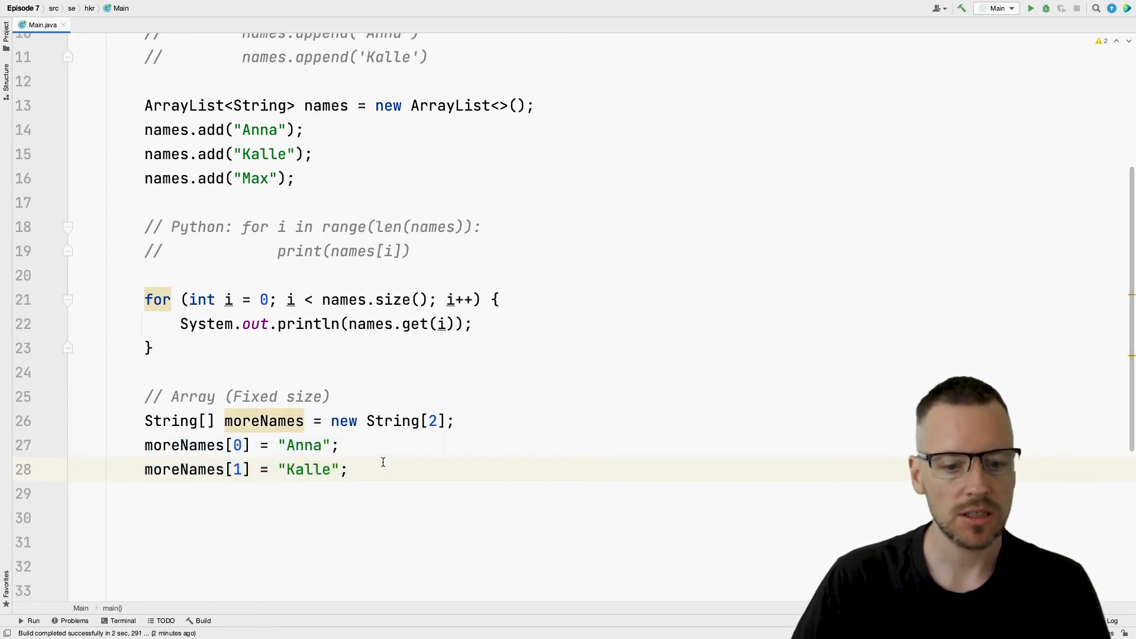
scroll(up, 3)
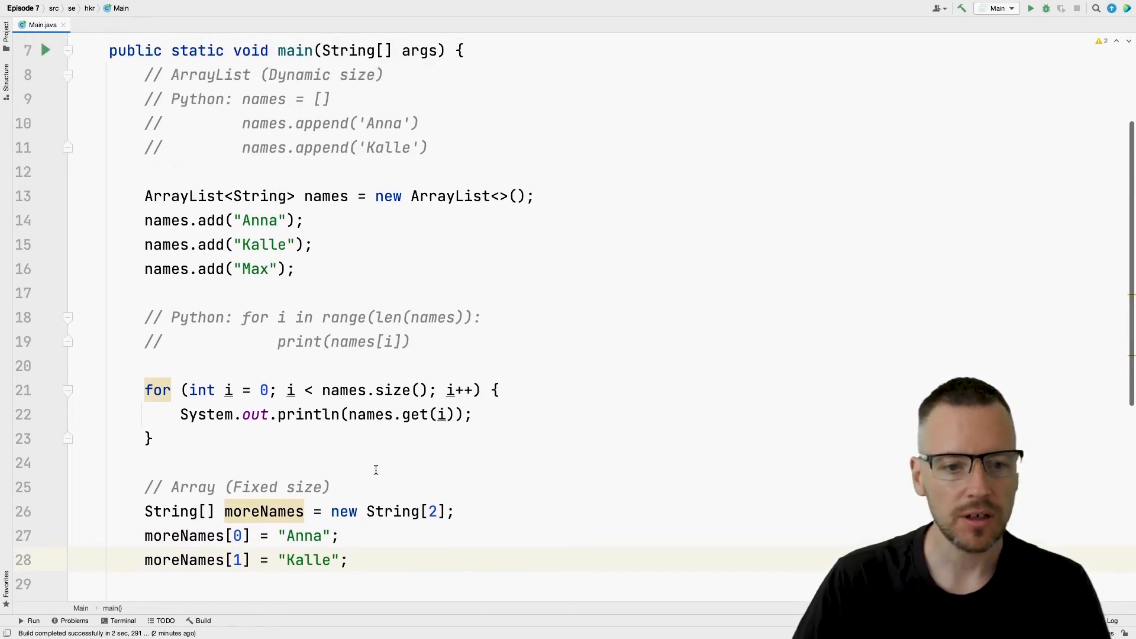
scroll(down, 3)
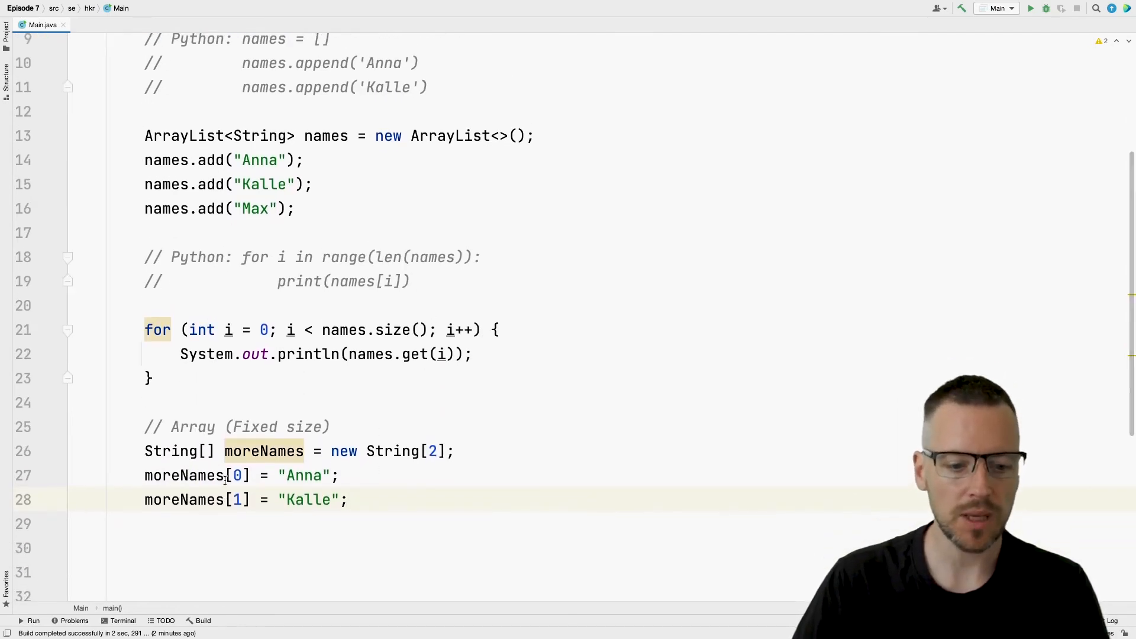
double_click(236, 476)
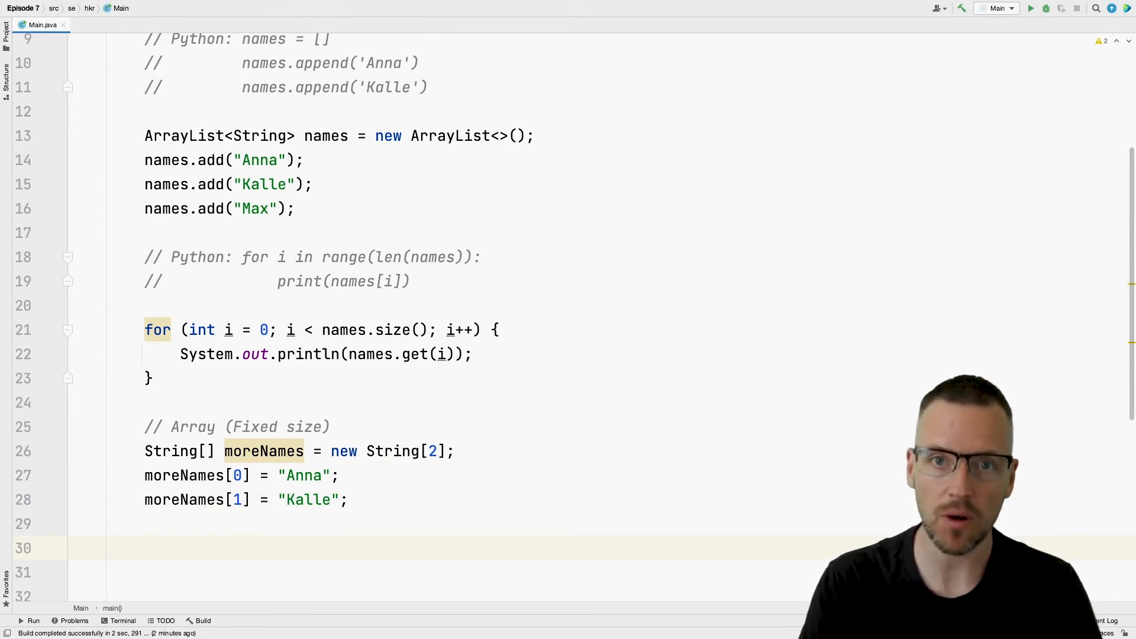
- Write a for loop up to moreNames.length printing moreNames[i]
text(for)
click(622, 572)
text(System.out.println();)
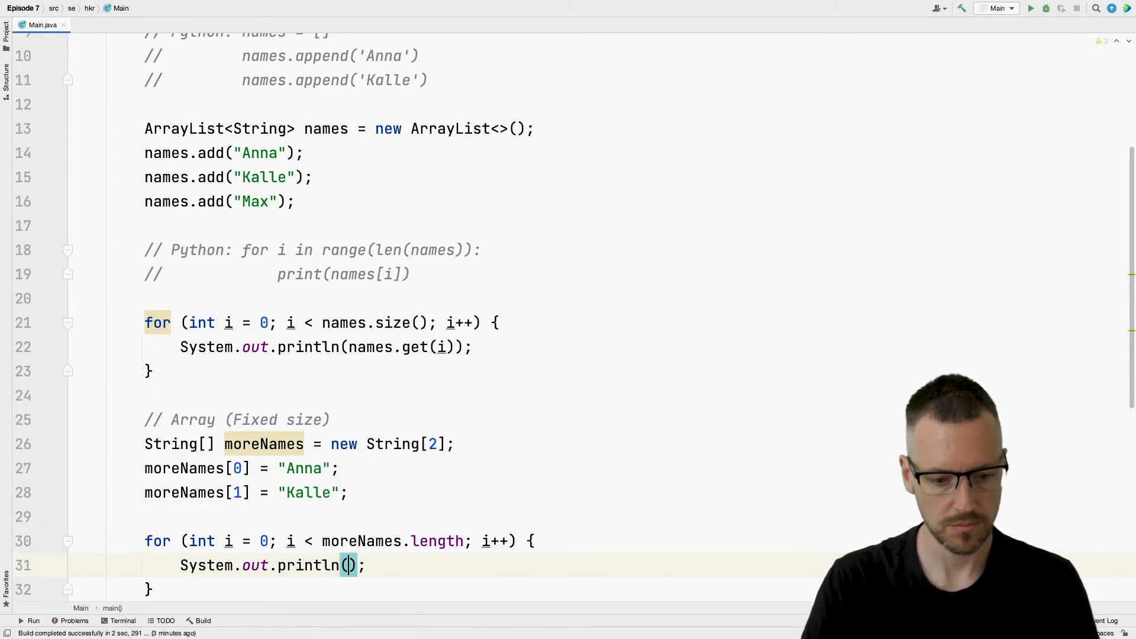
text(moreNames[i])
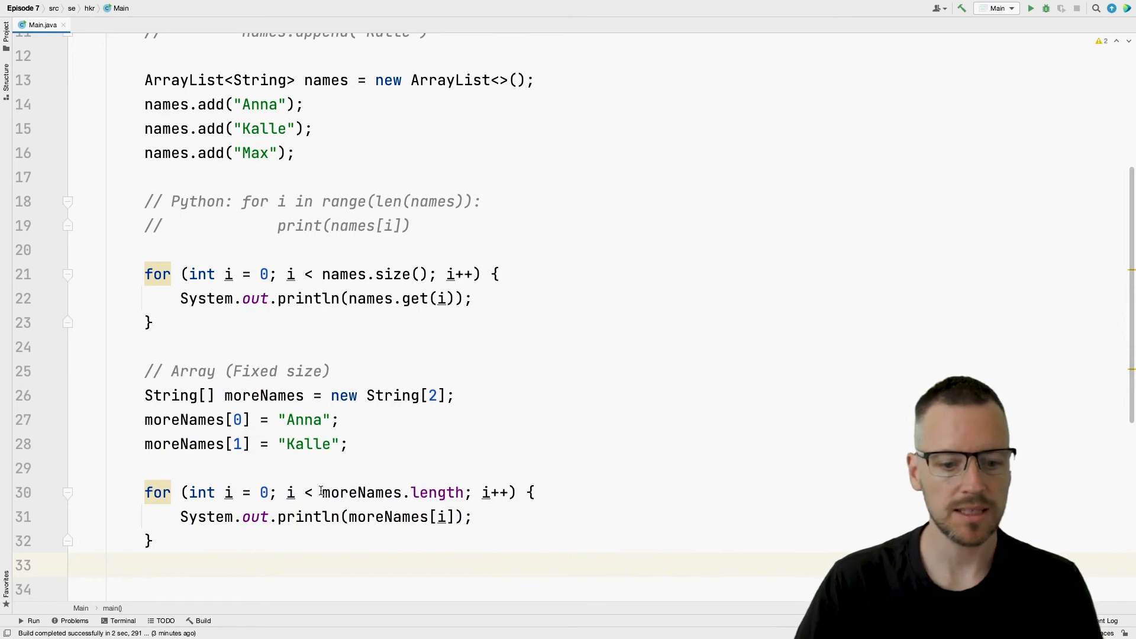
double_click(393, 492)
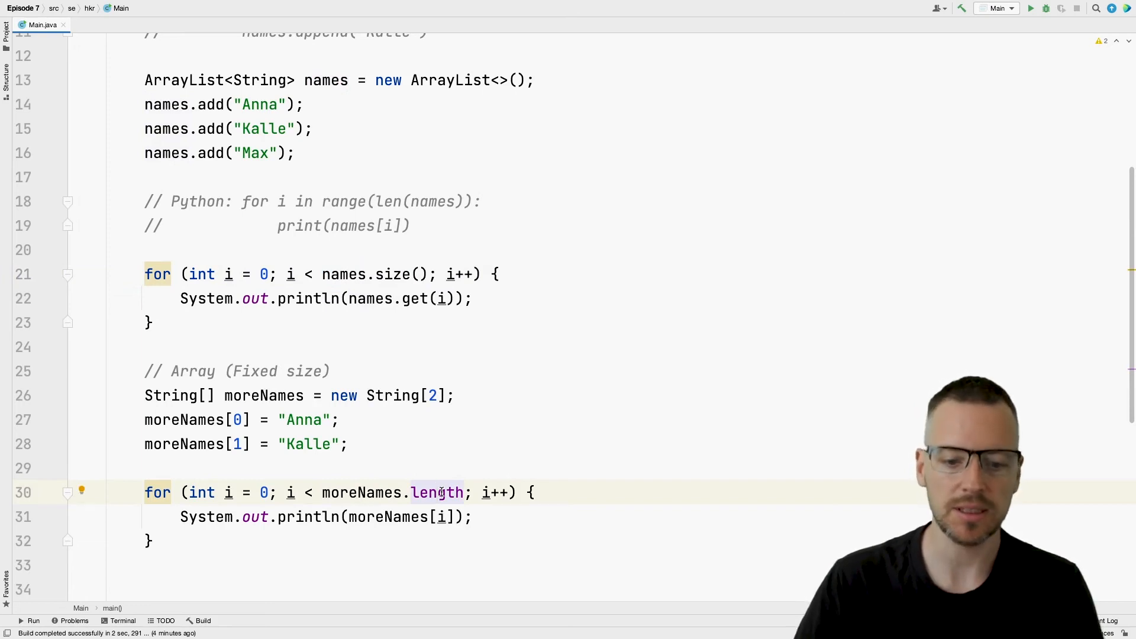
mouse_move(1032, 20)
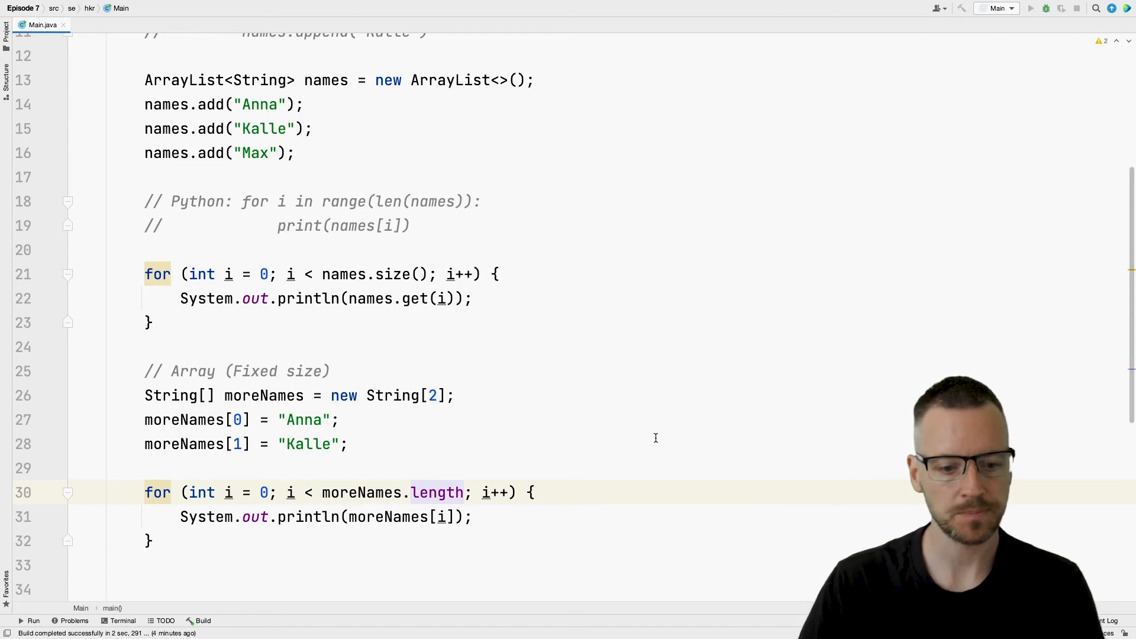
- Run Main and see Anna and Kalle printed from moreNames
click(21, 621)
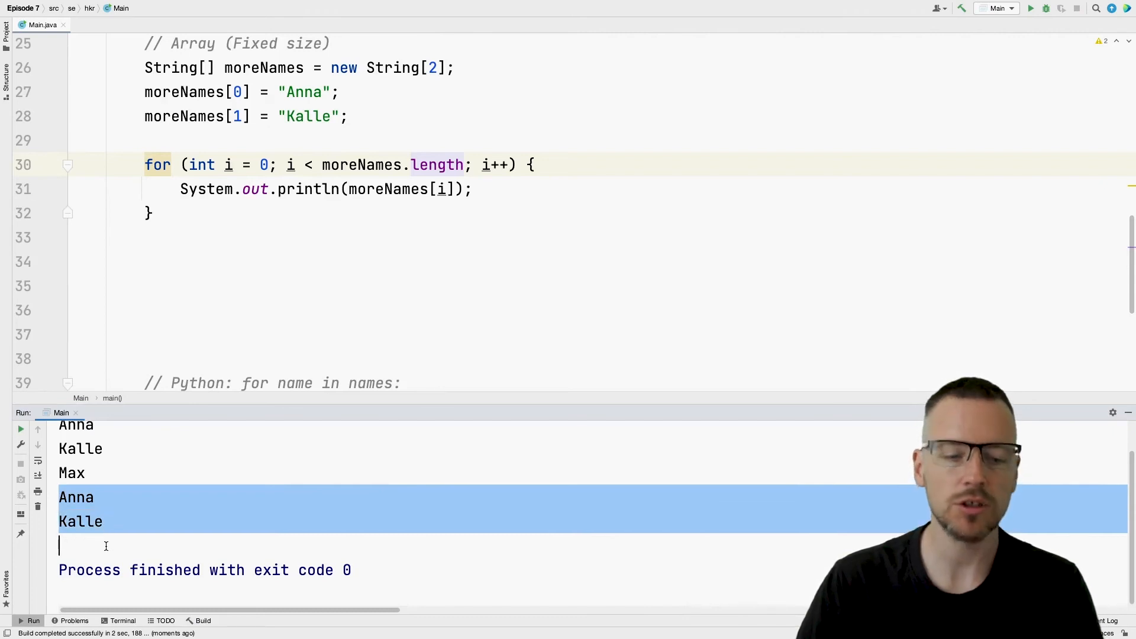
mouse_move(613, 265)
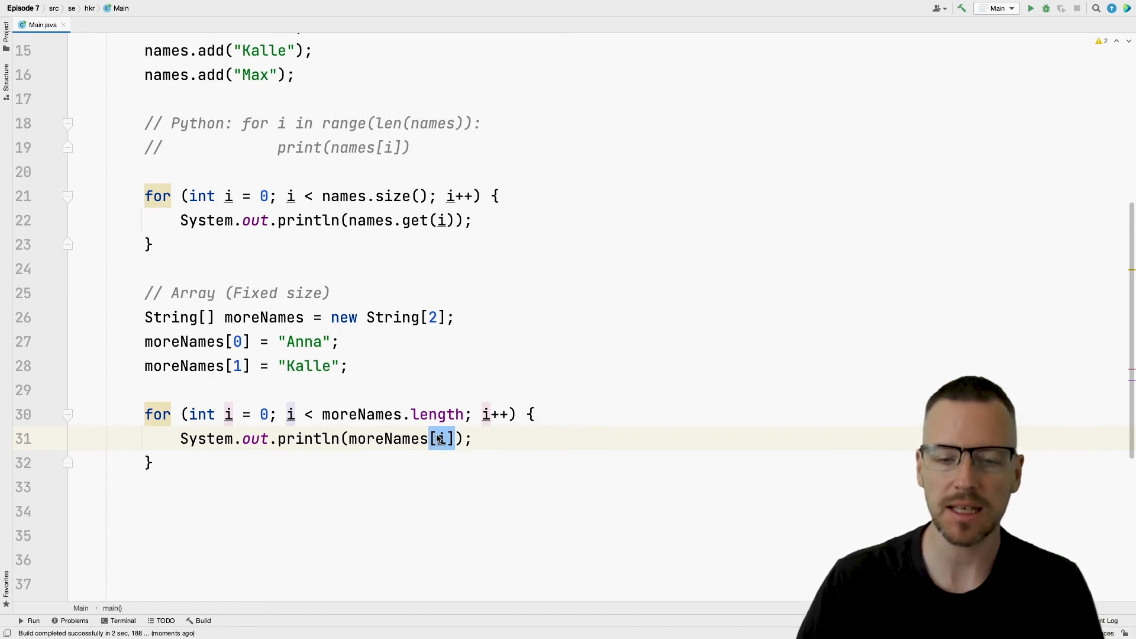
mouse_move(440, 439)
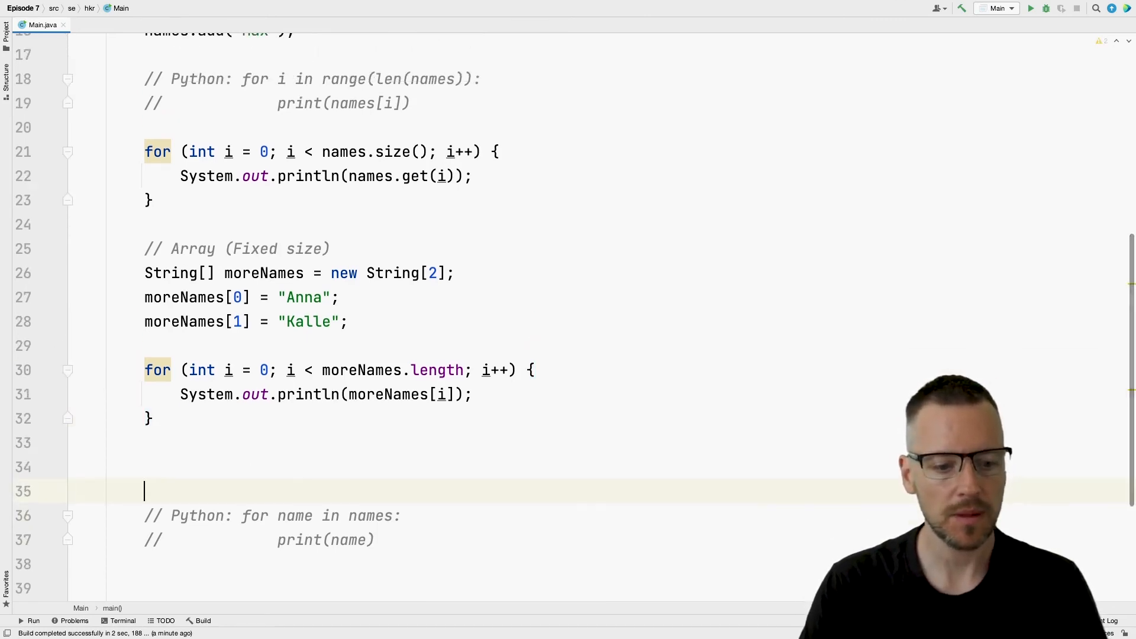
- Go to the // Python: for name in names comment and tidy the surrounding lines
scroll(up, 3)
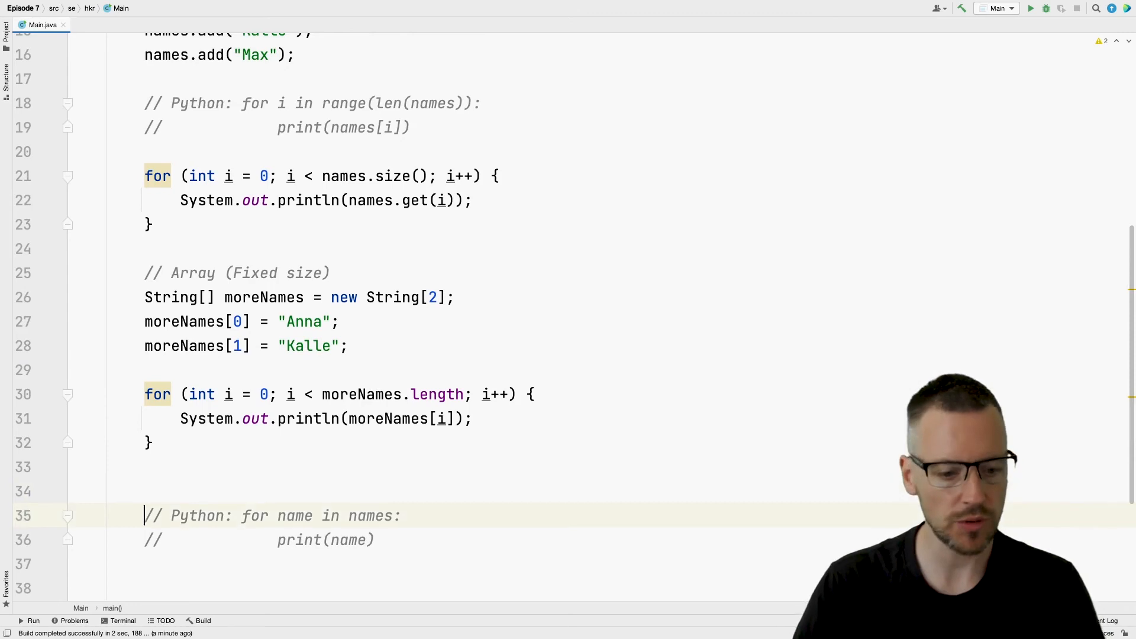
click(374, 539)
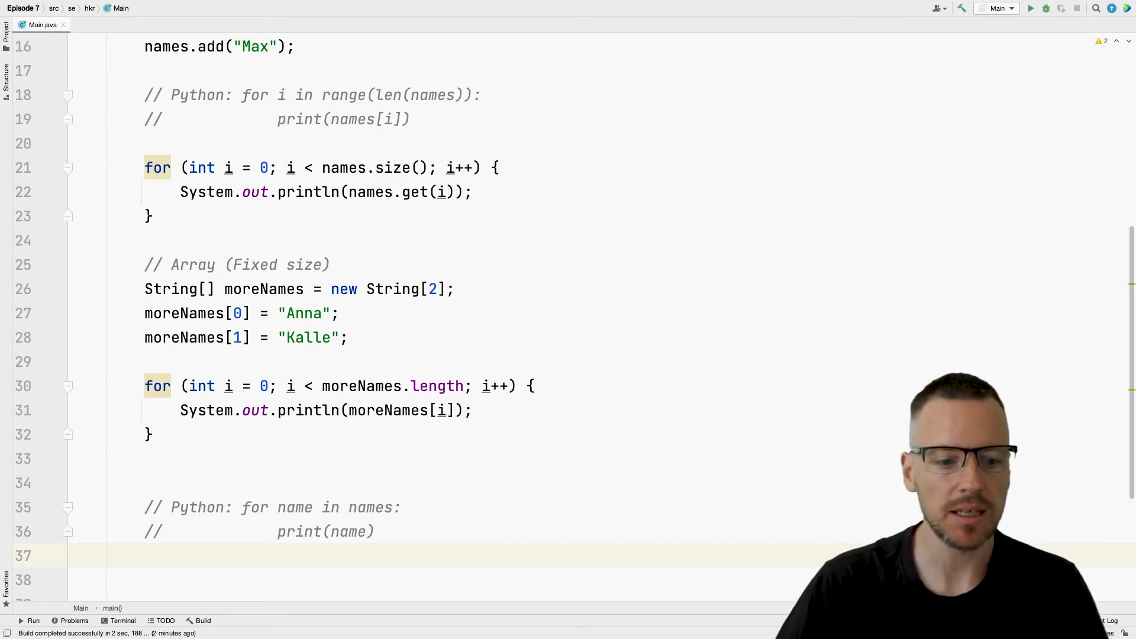
scroll(down, 3)
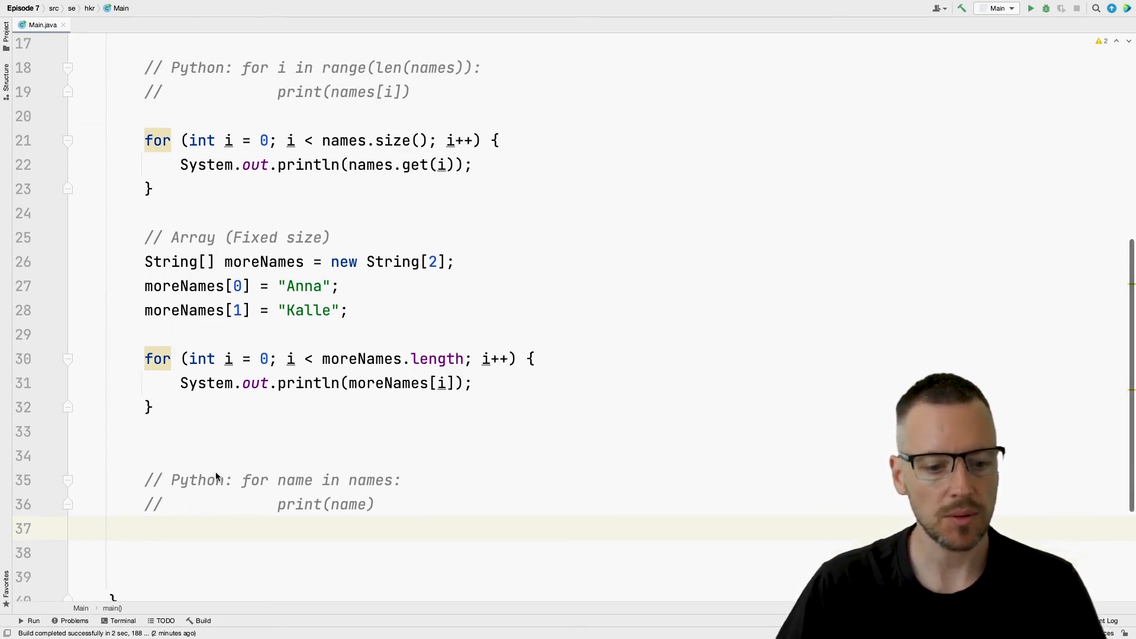
scroll(down, 3)
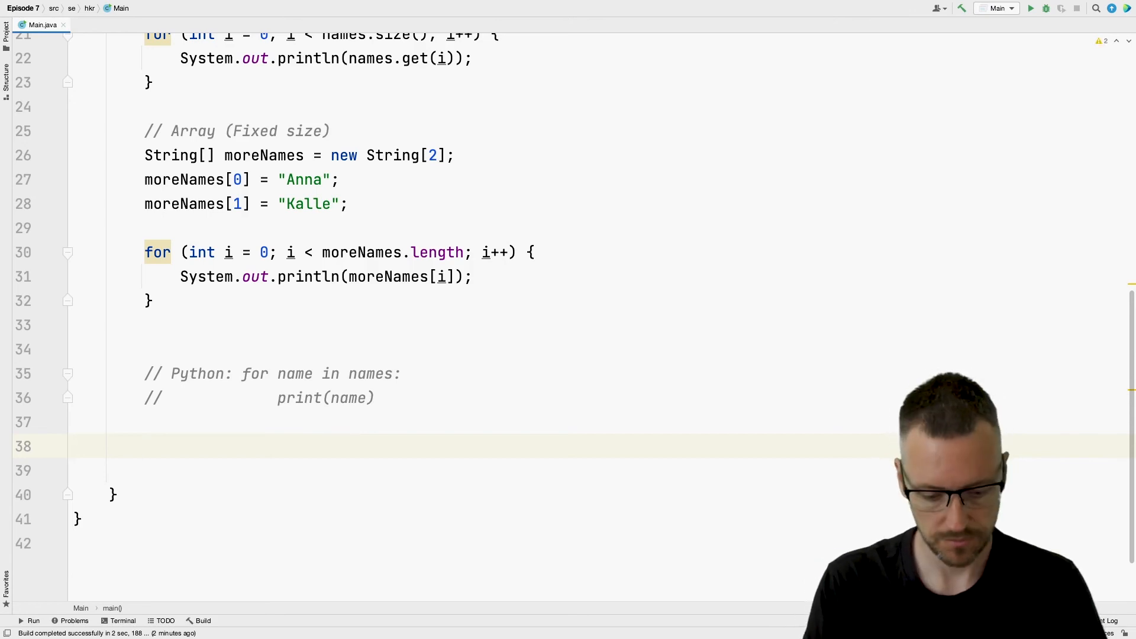
- Write for (String name : names) with System.out.println(name); in its body
text(for (String name : names) {)
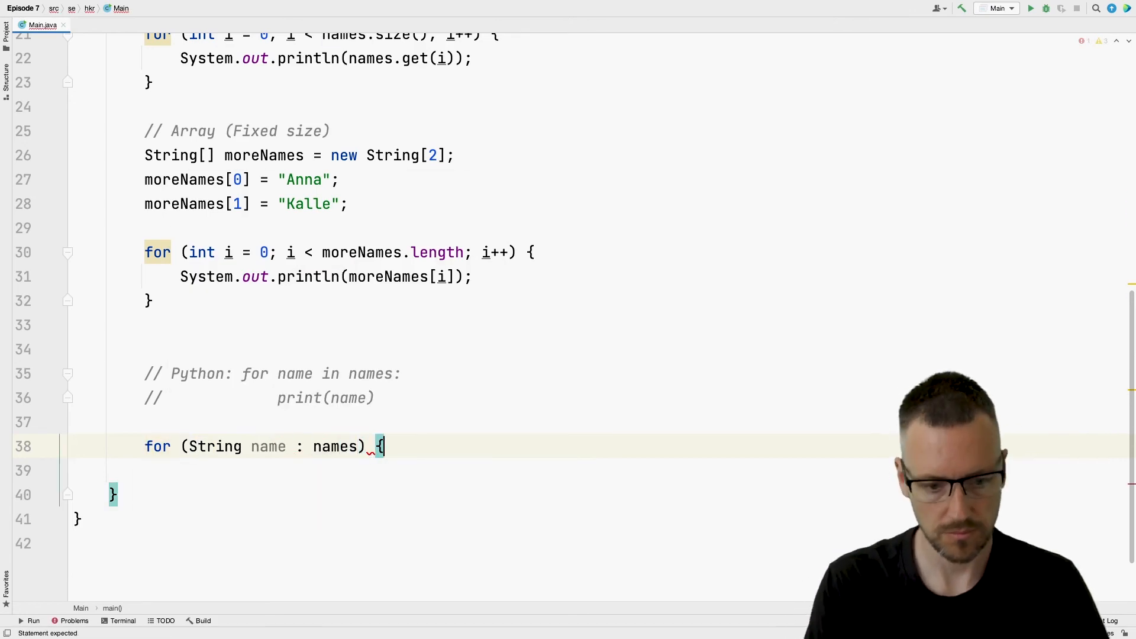
text(System.out.println(name);)
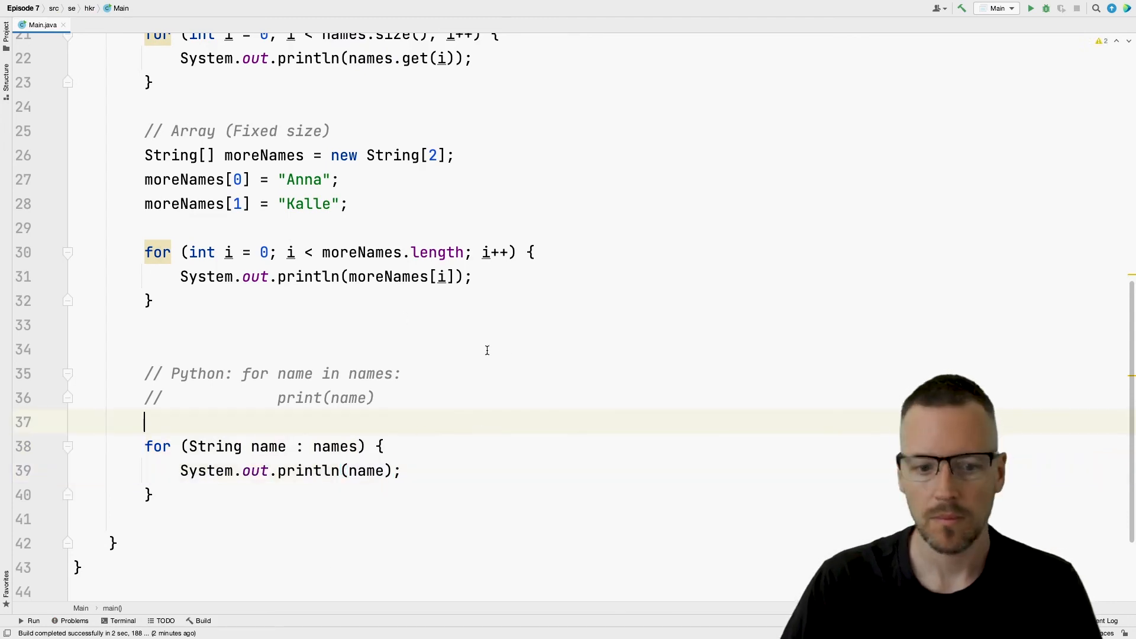
mouse_move(1028, 32)
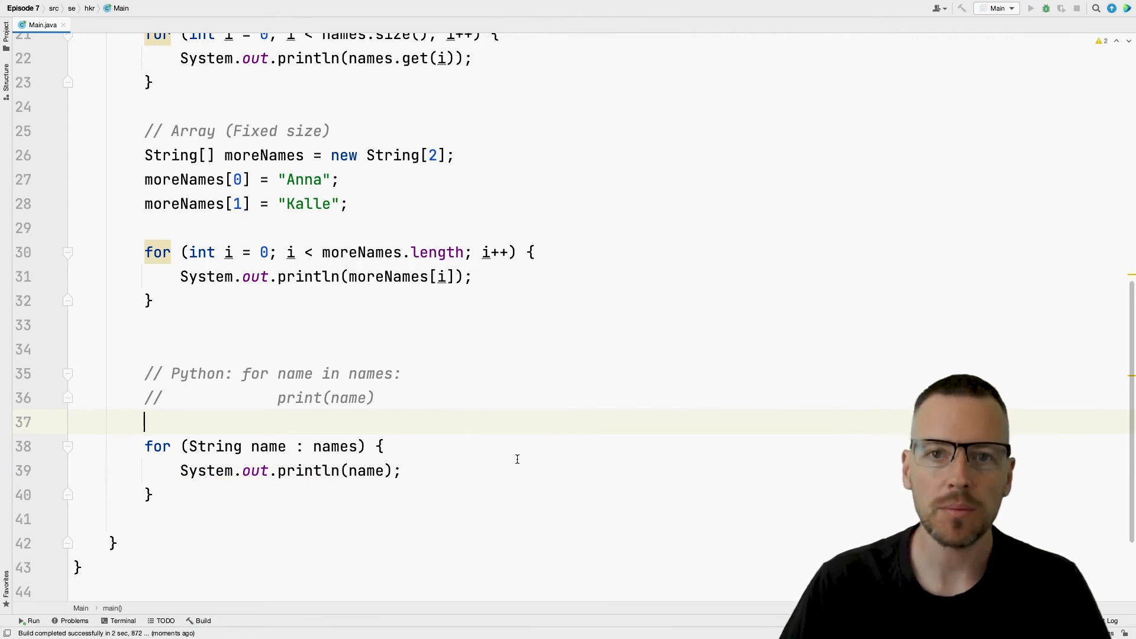
- Run Main and check the output Anna, Kalle, Anna, Kalle, Max
click(1030, 8)
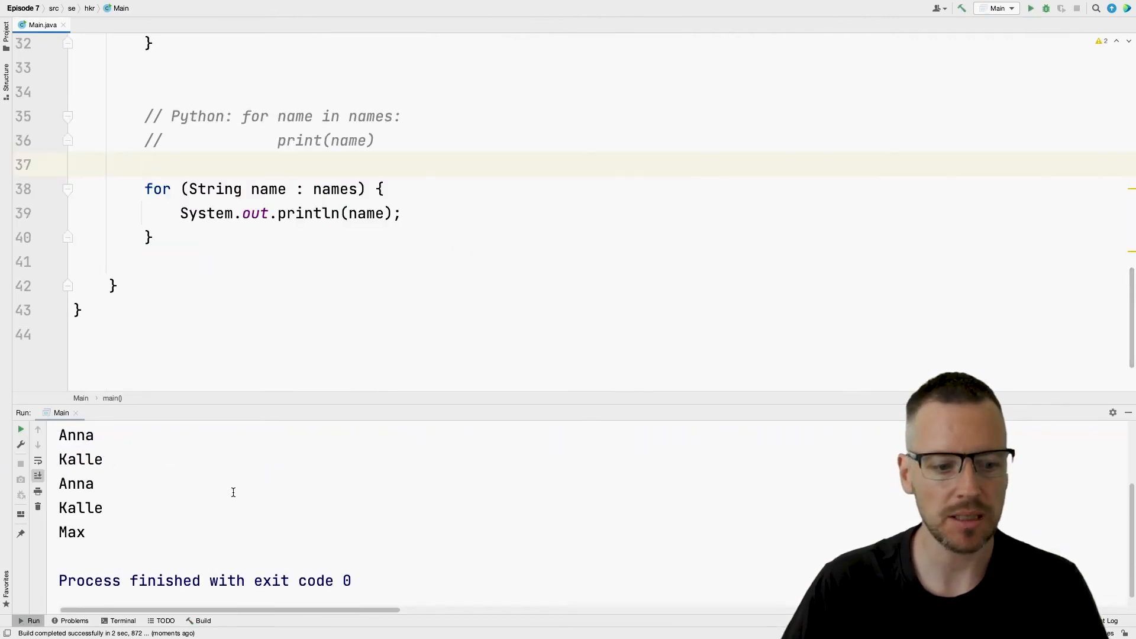
scroll(down, 3)
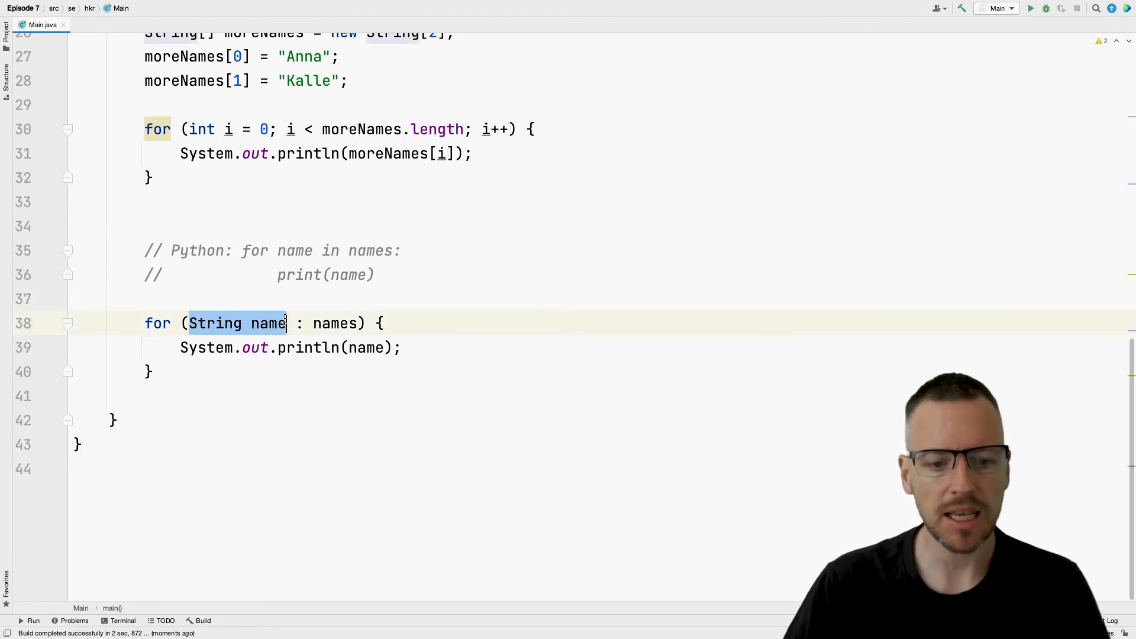
mouse_move(335, 323)
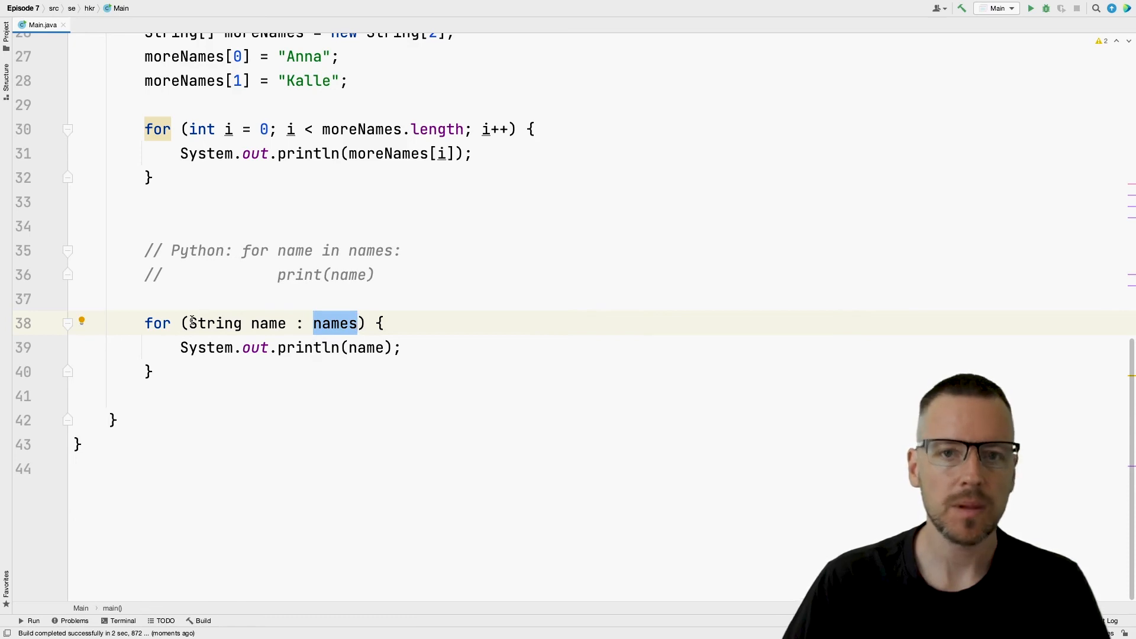
mouse_move(217, 323)
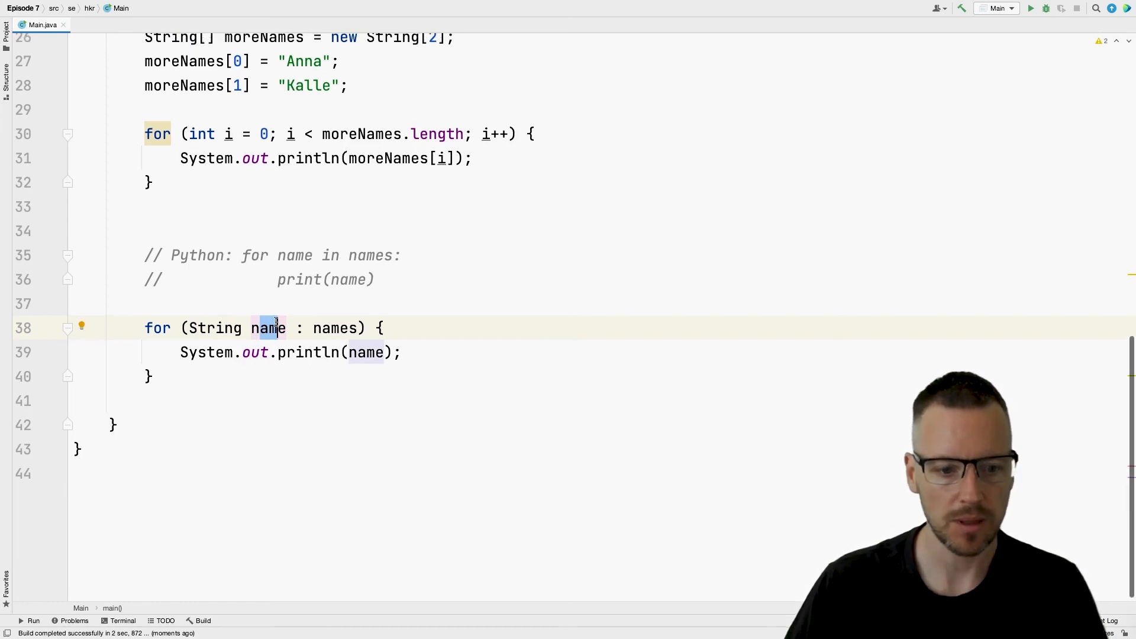
- Replace names with moreNames in the for-each header, then select the loop variable
double_click(333, 328)
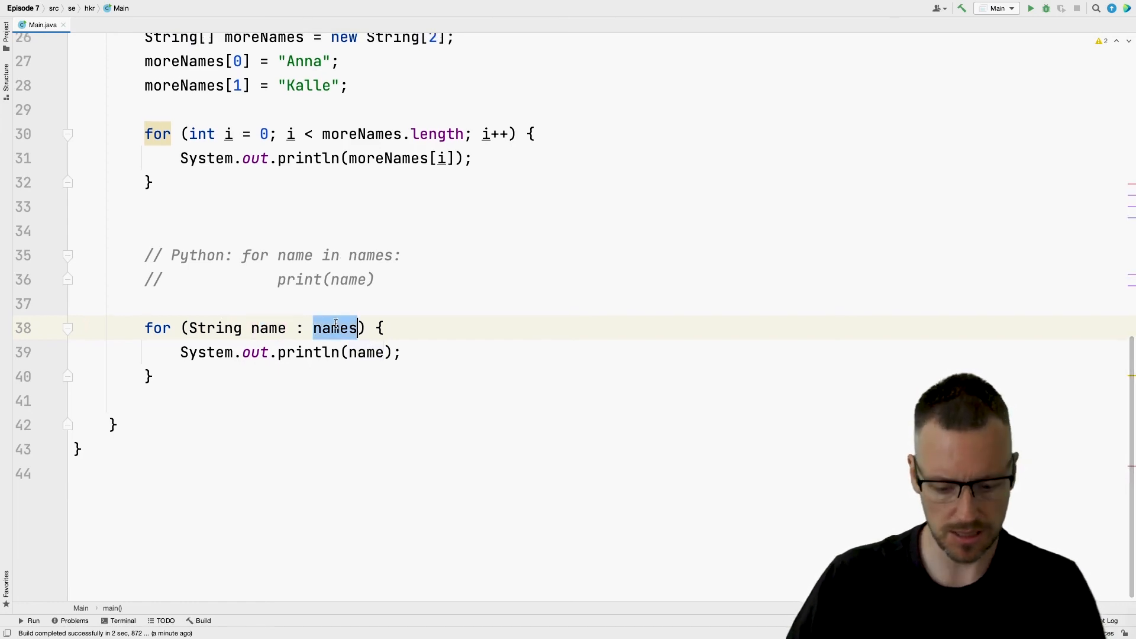
text(moreNames)
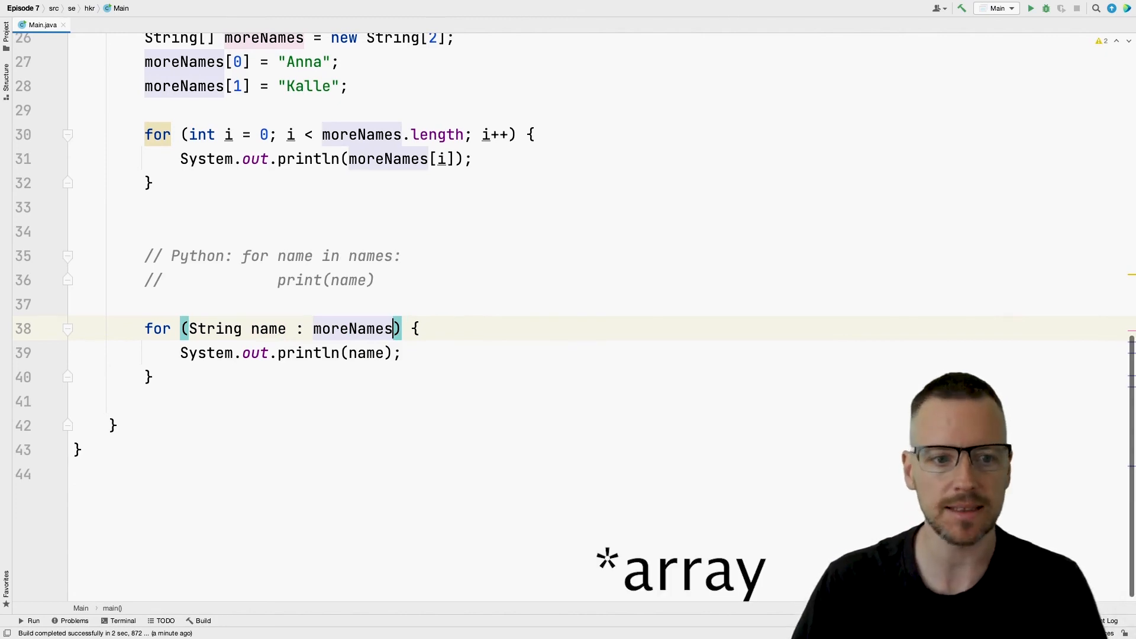
scroll(up, 3)
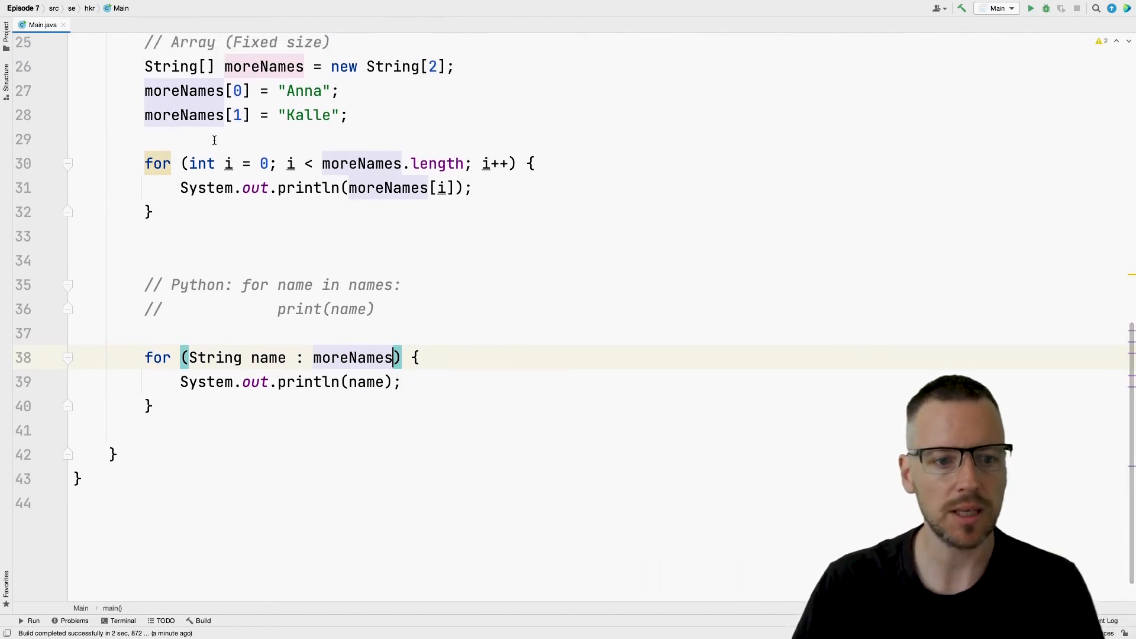
mouse_move(468, 252)
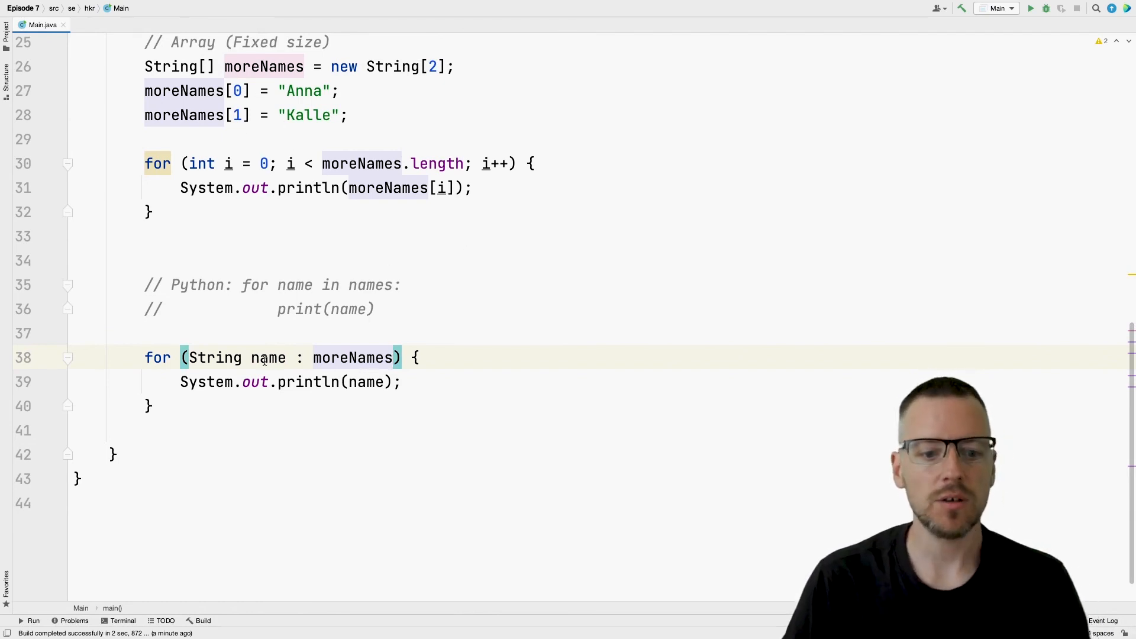
double_click(268, 358)
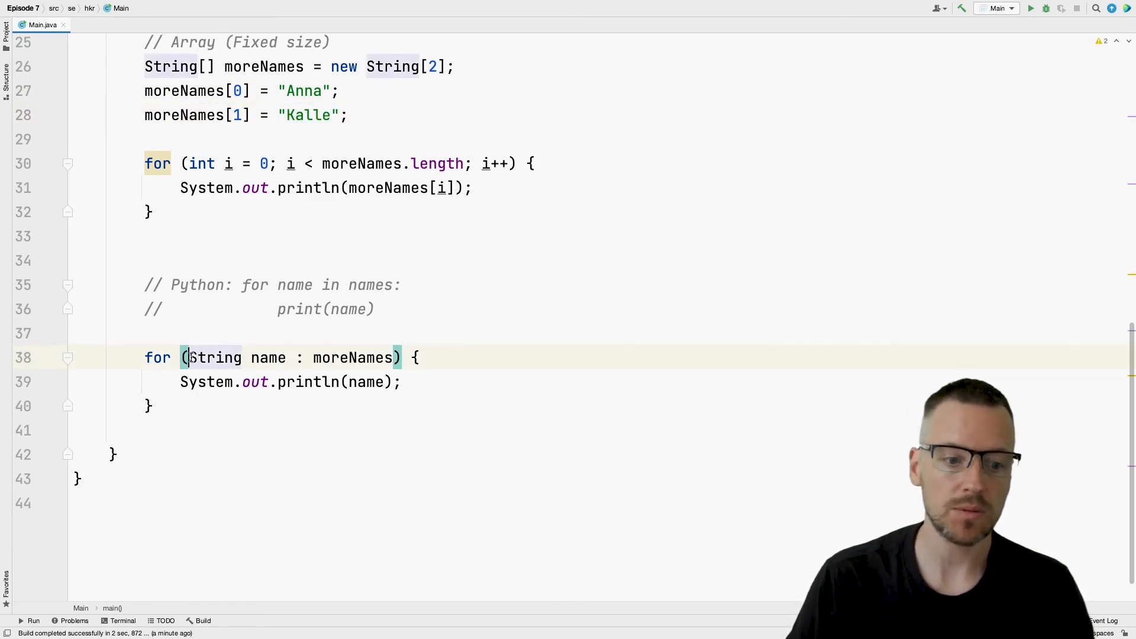
double_click(215, 358)
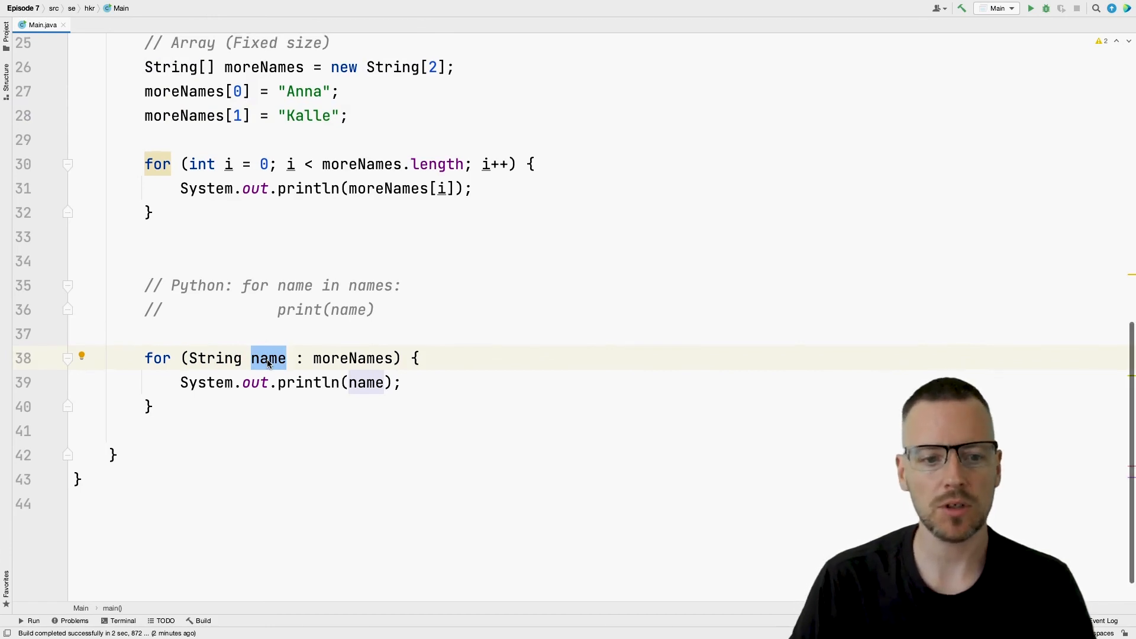
scroll(up, 3)
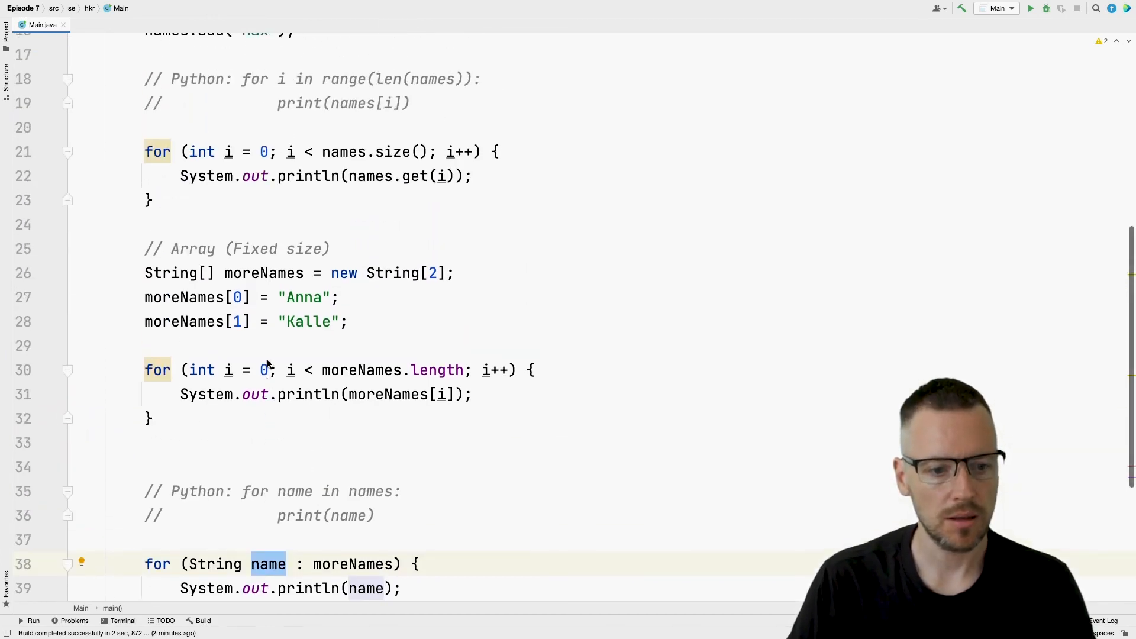
scroll(up, 3)
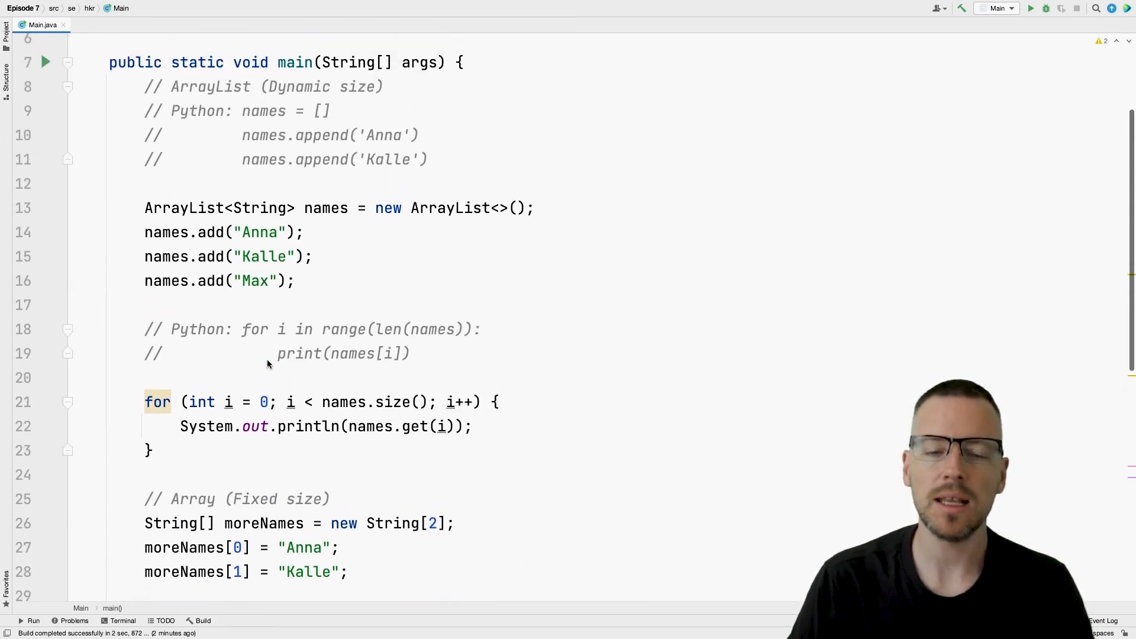
scroll(up, 3)
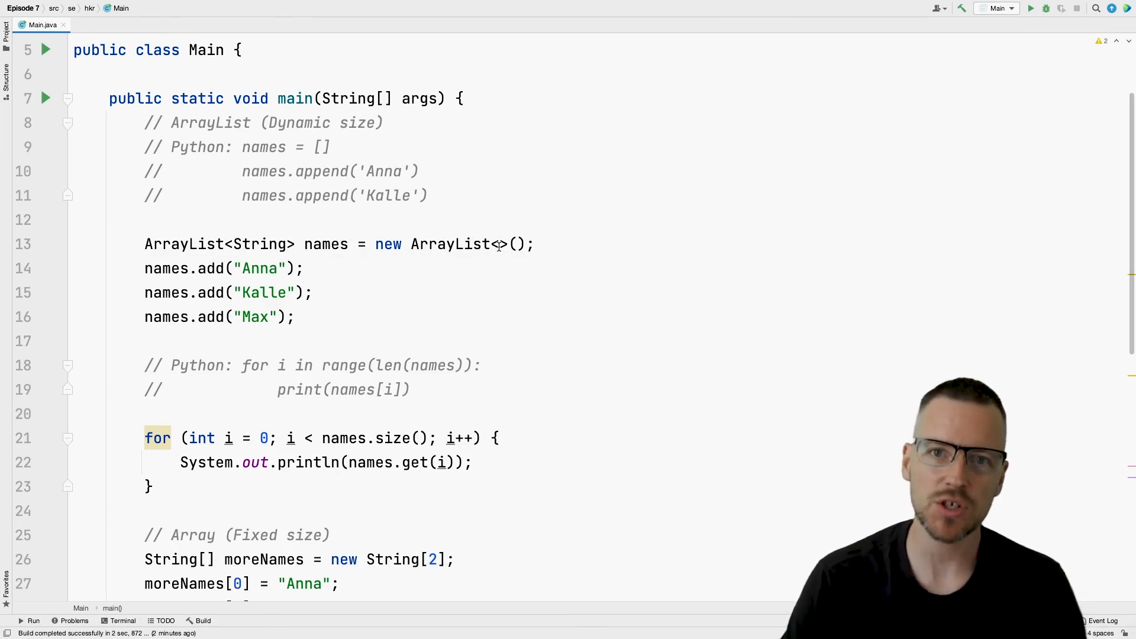
mouse_move(298, 254)
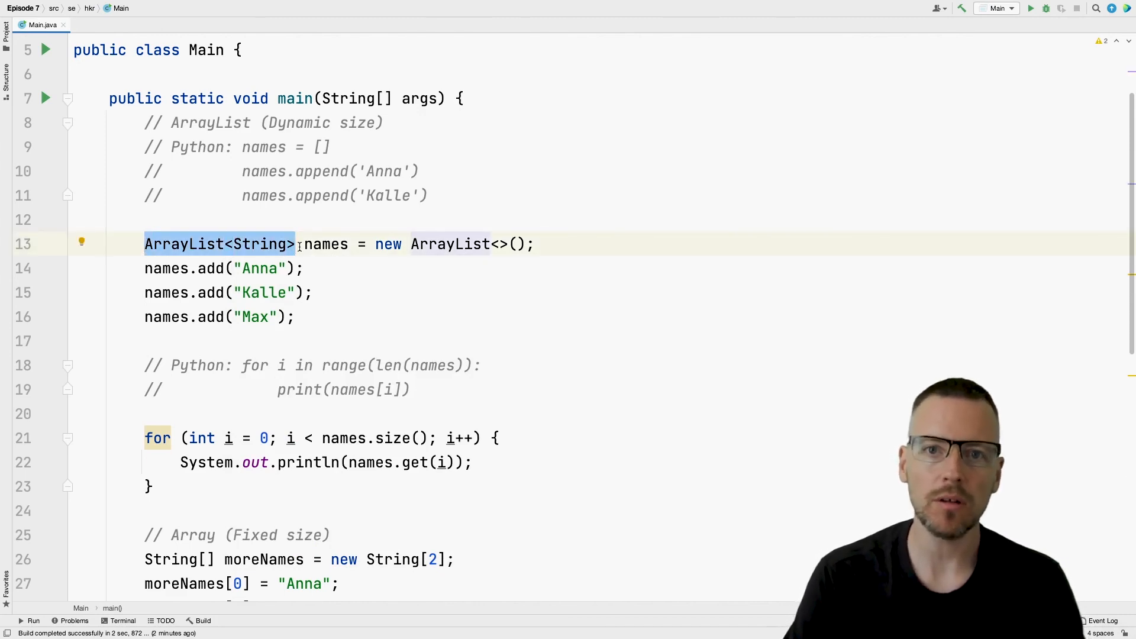
- Change the names declaration to var names = new ArrayList<String>()
text(0)
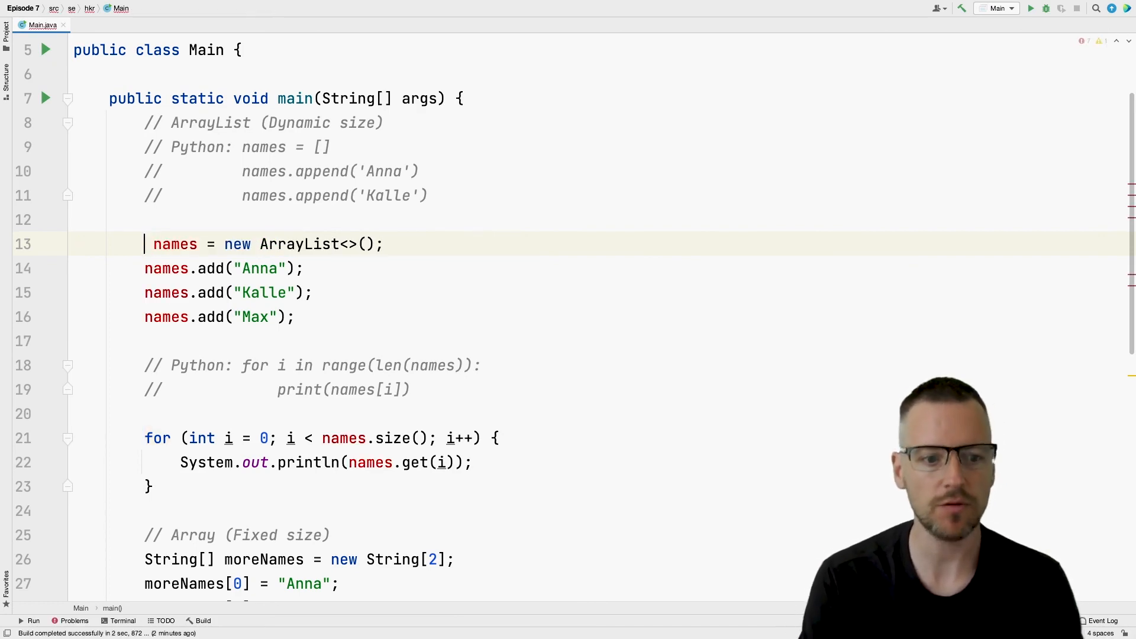
text(var)
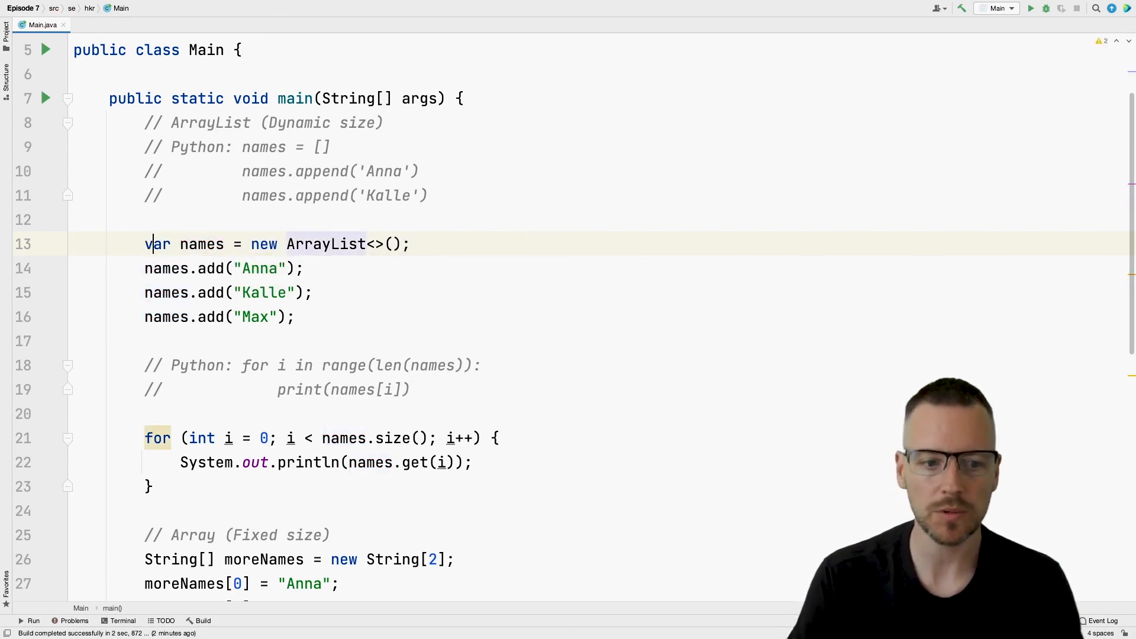
text(String)
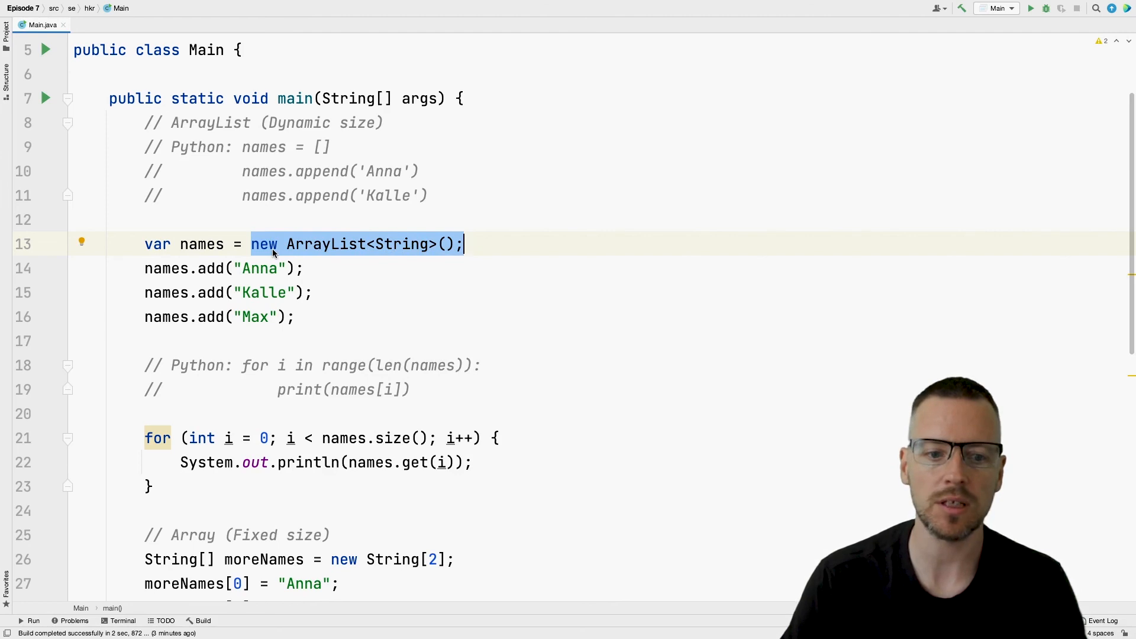
mouse_move(281, 249)
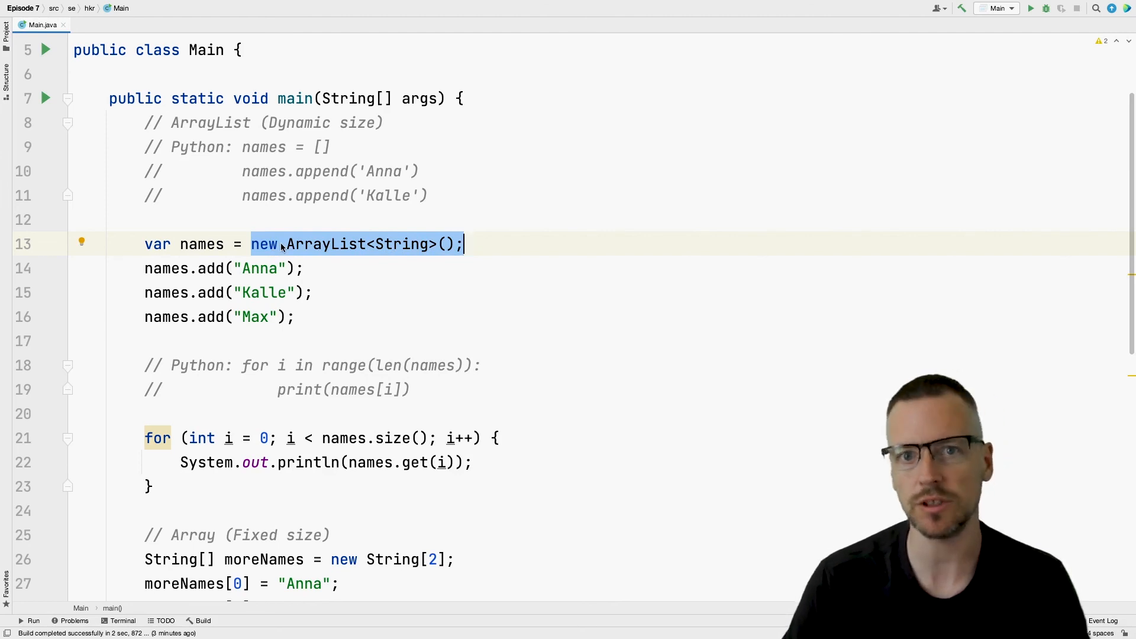